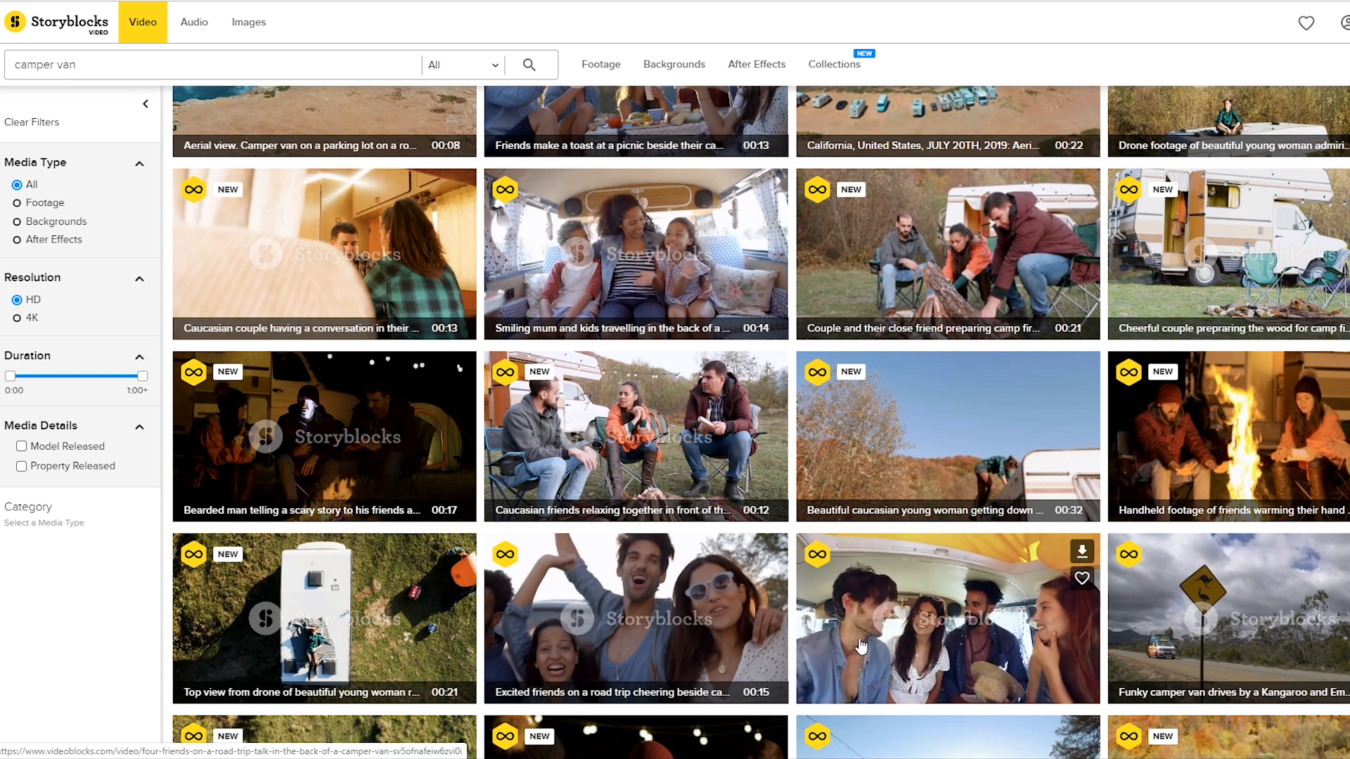
Open the 'Four friends on a road trip talk in the back of a camper van' clip
click(947, 618)
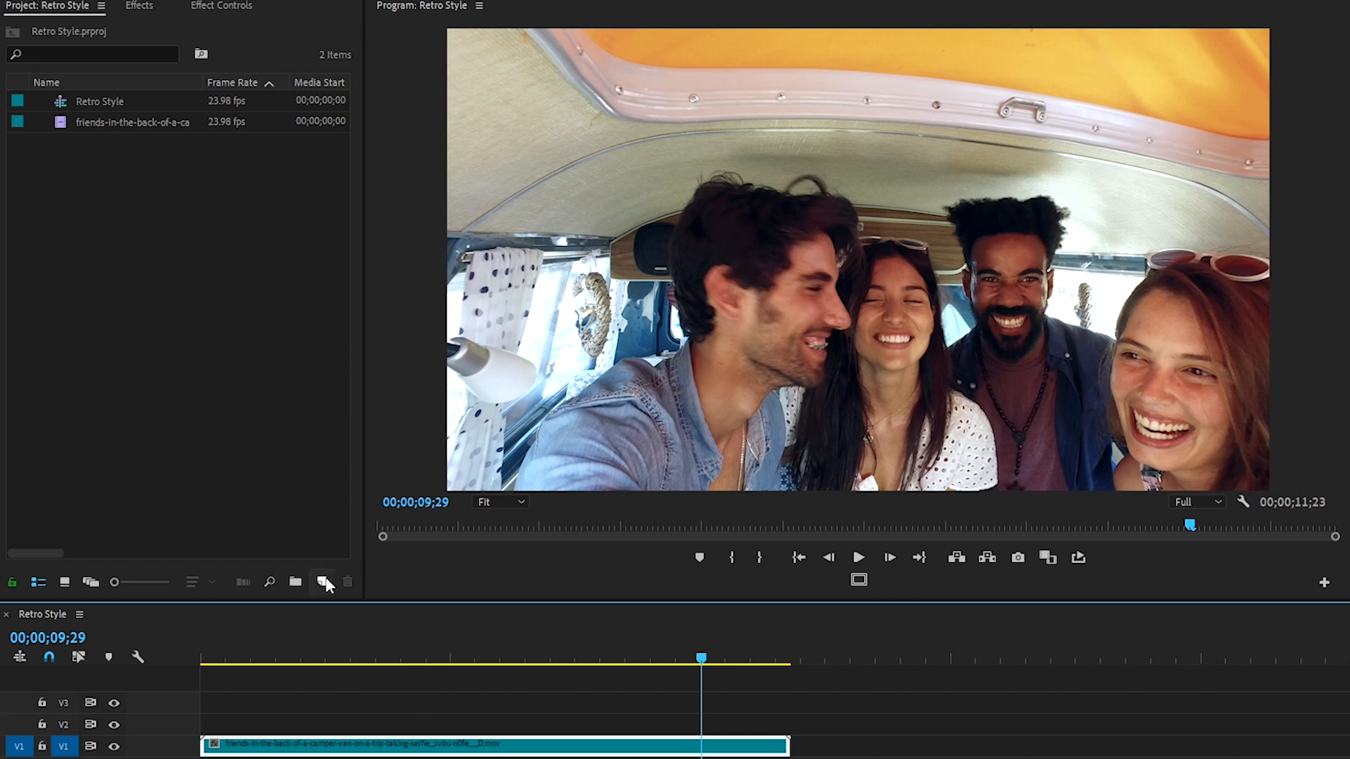
Create a new Adjustment Layer item in the Project panel for the grade
click(321, 582)
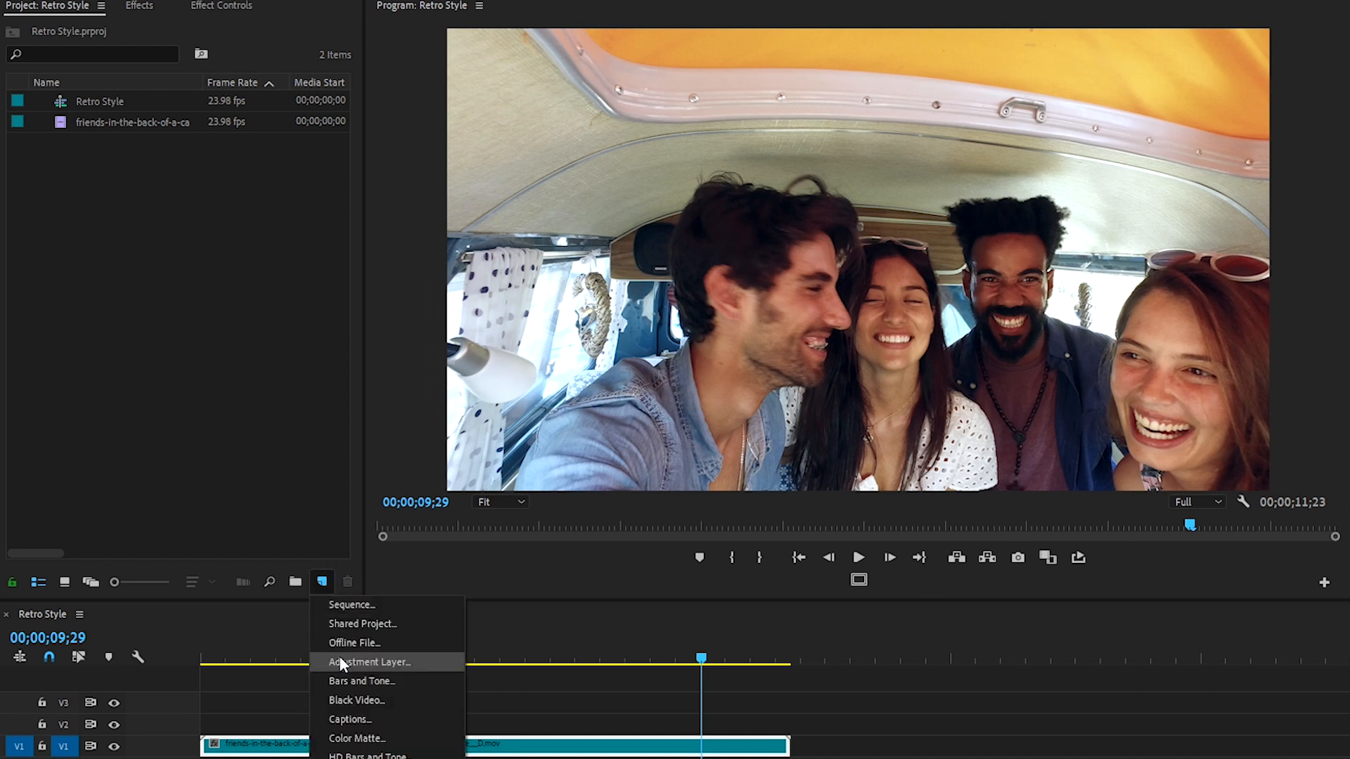
click(370, 662)
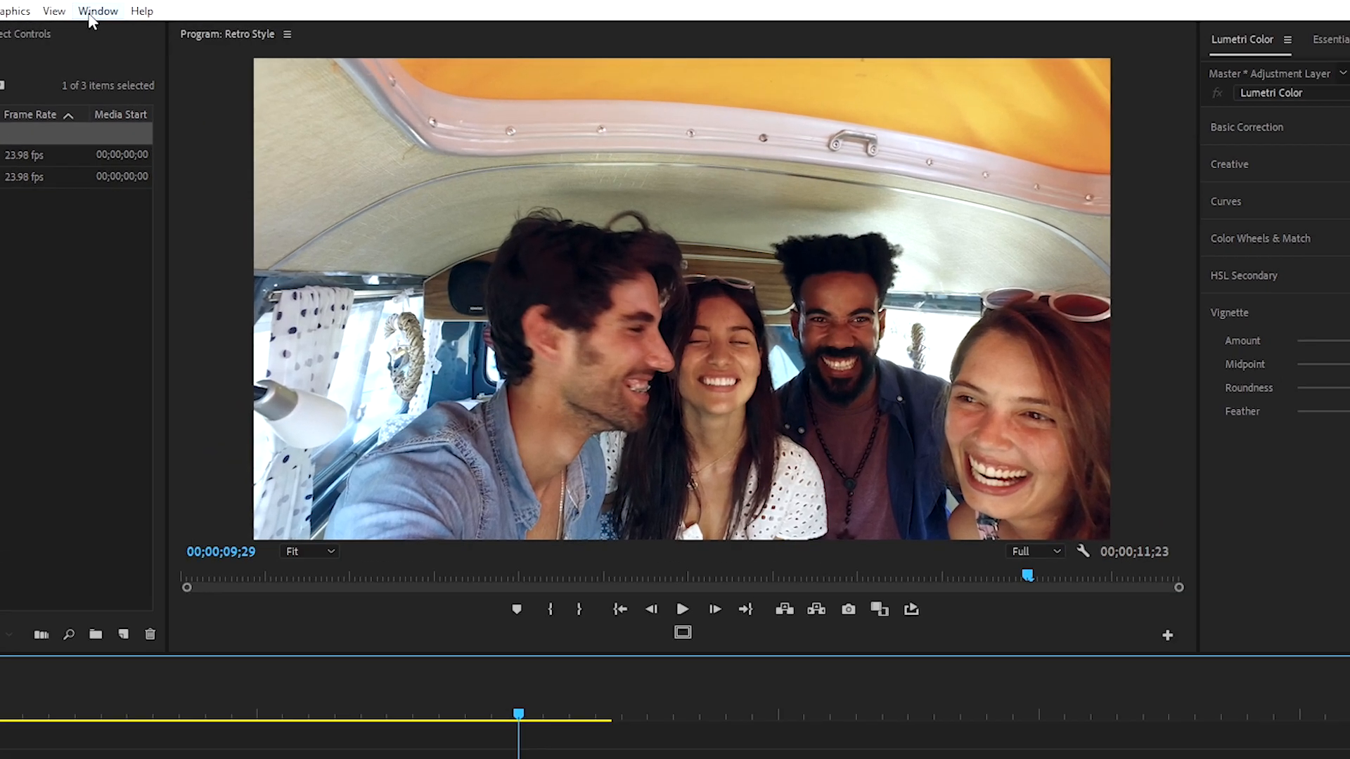
Show Lumetri Color and set Basic Correction Exposure 1.5 and Contrast 30
click(97, 10)
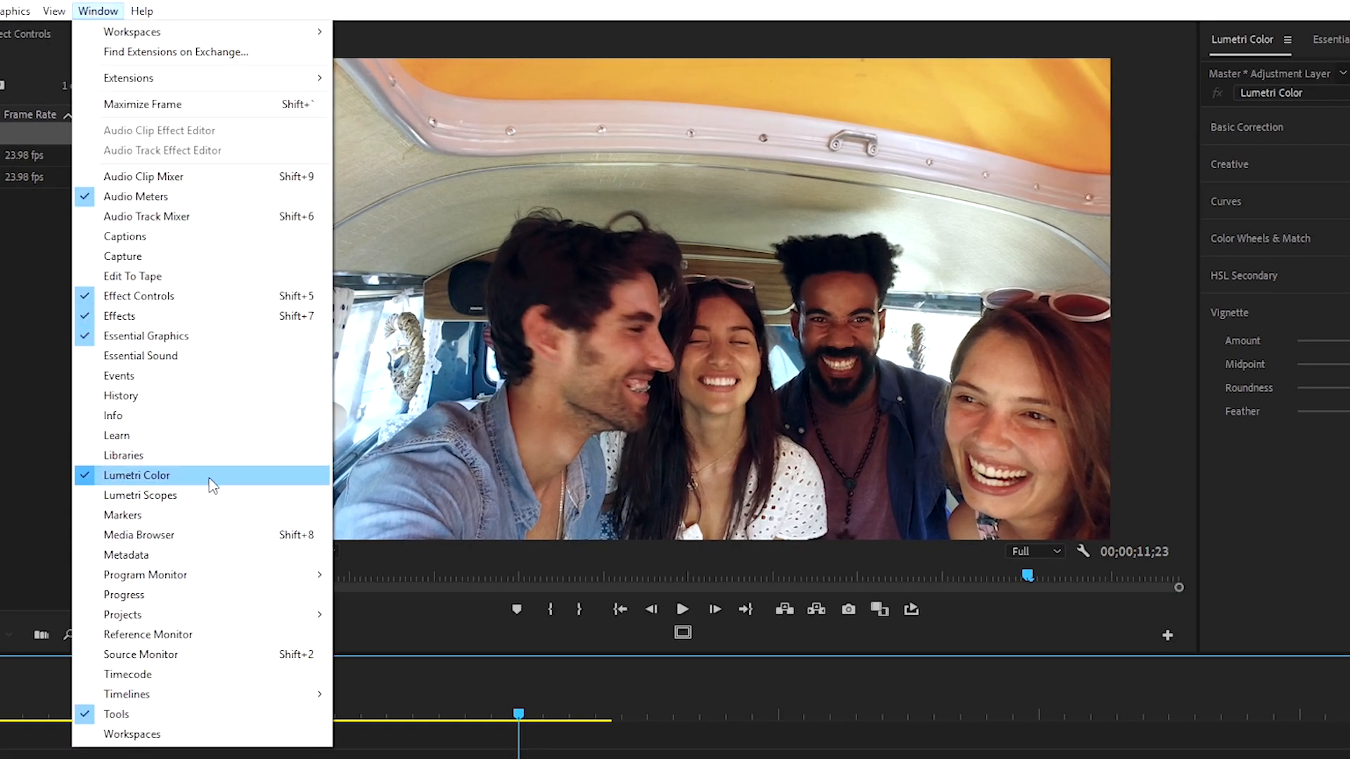
click(137, 475)
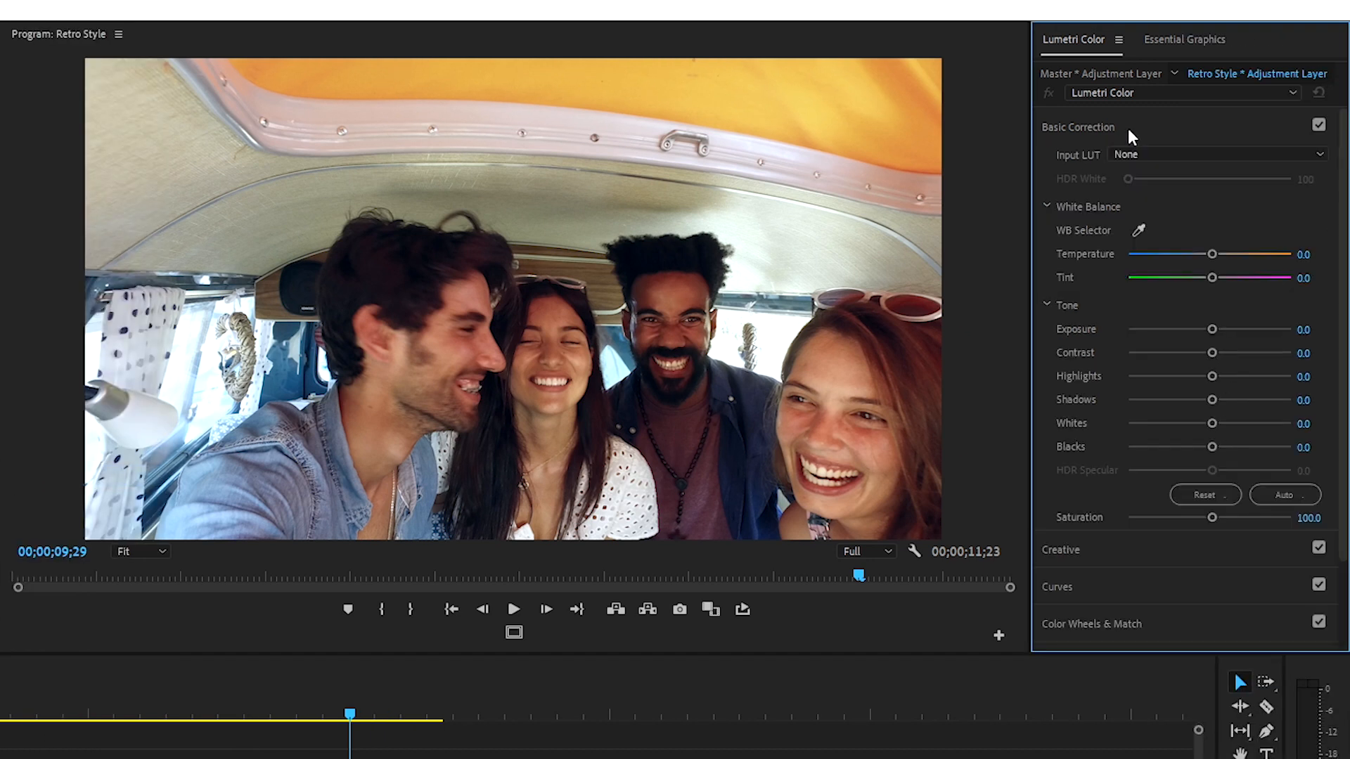
mouse_move(1265, 298)
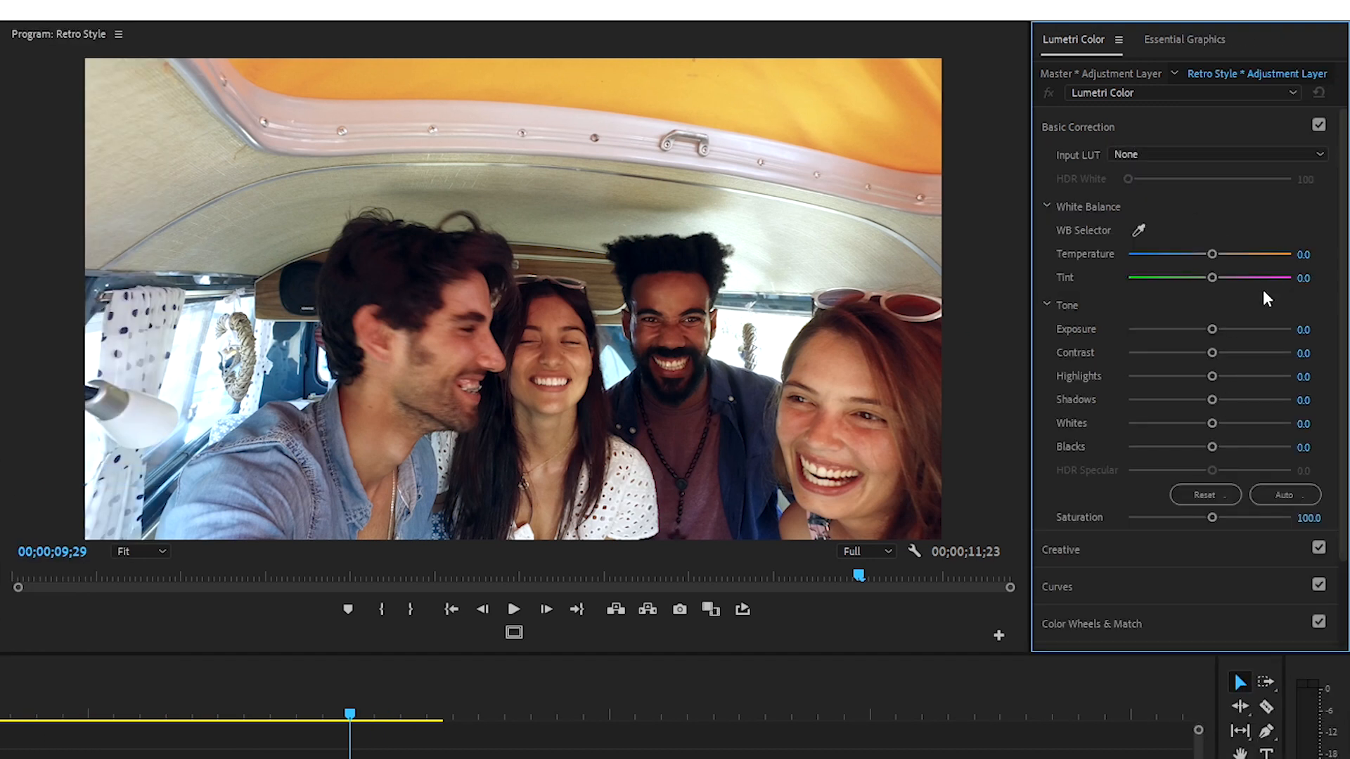
mouse_move(1275, 335)
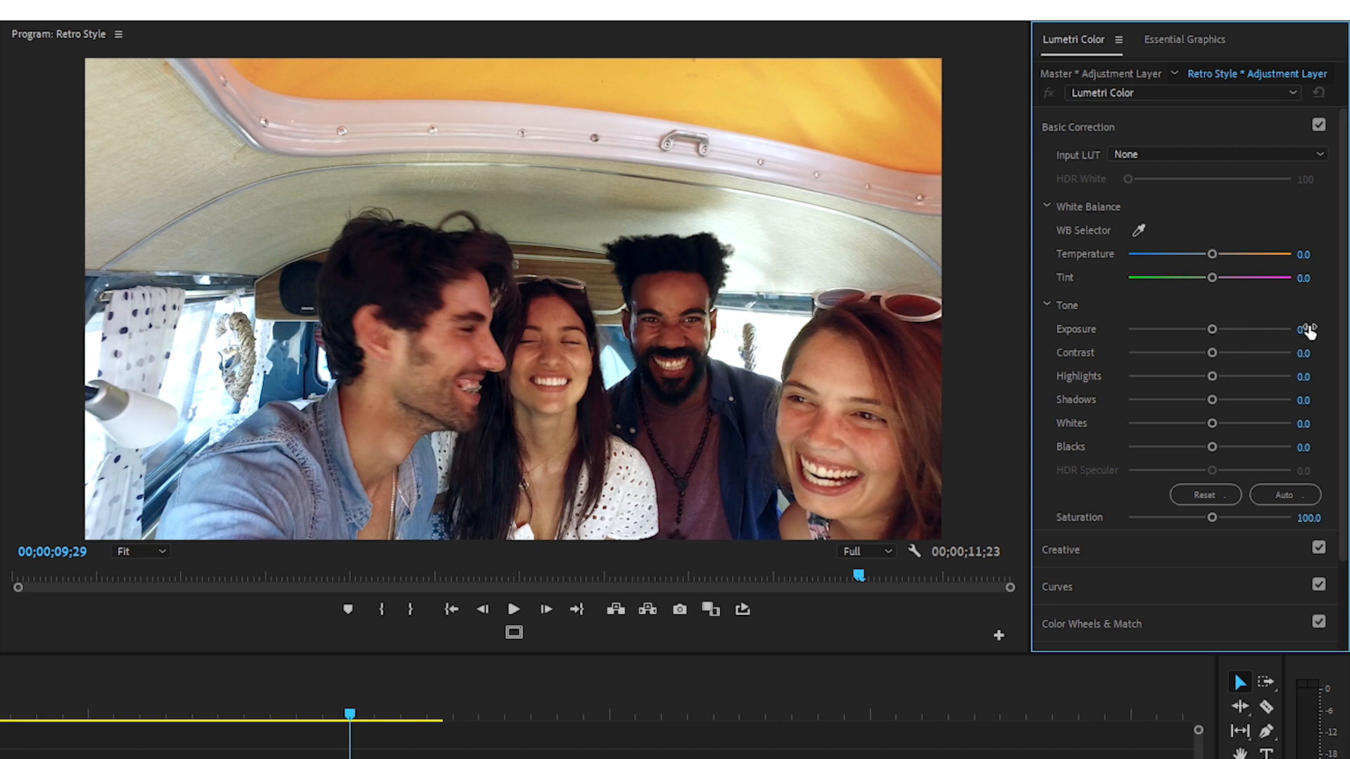
double_click(1303, 327)
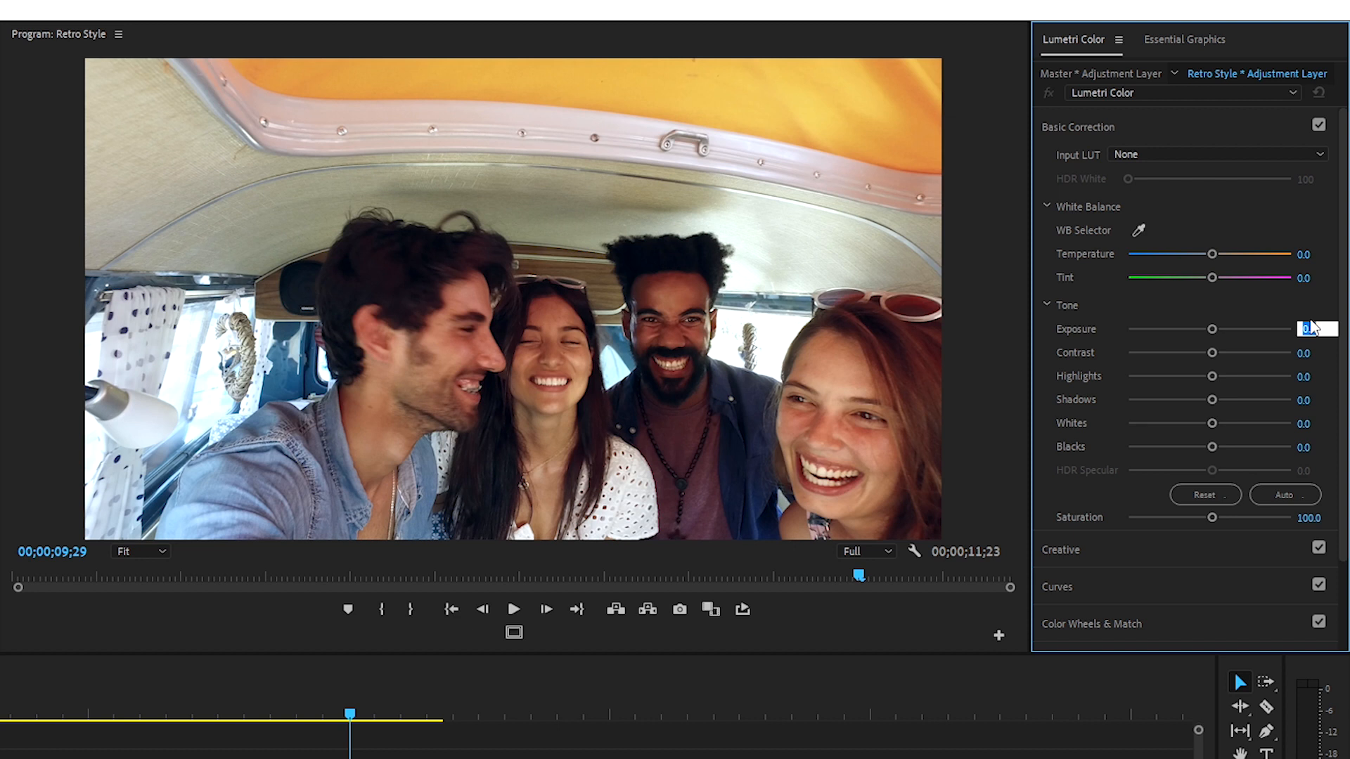
text(1.5)
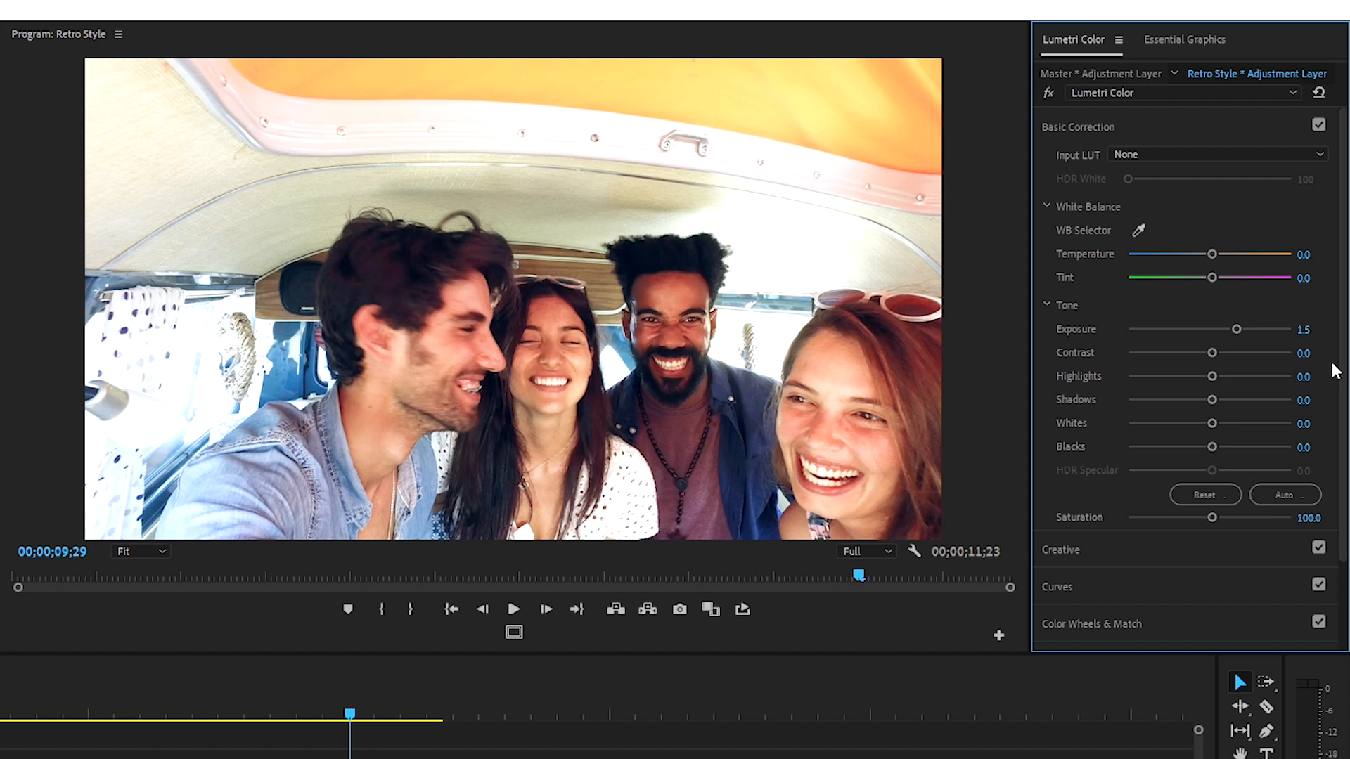
double_click(1317, 352)
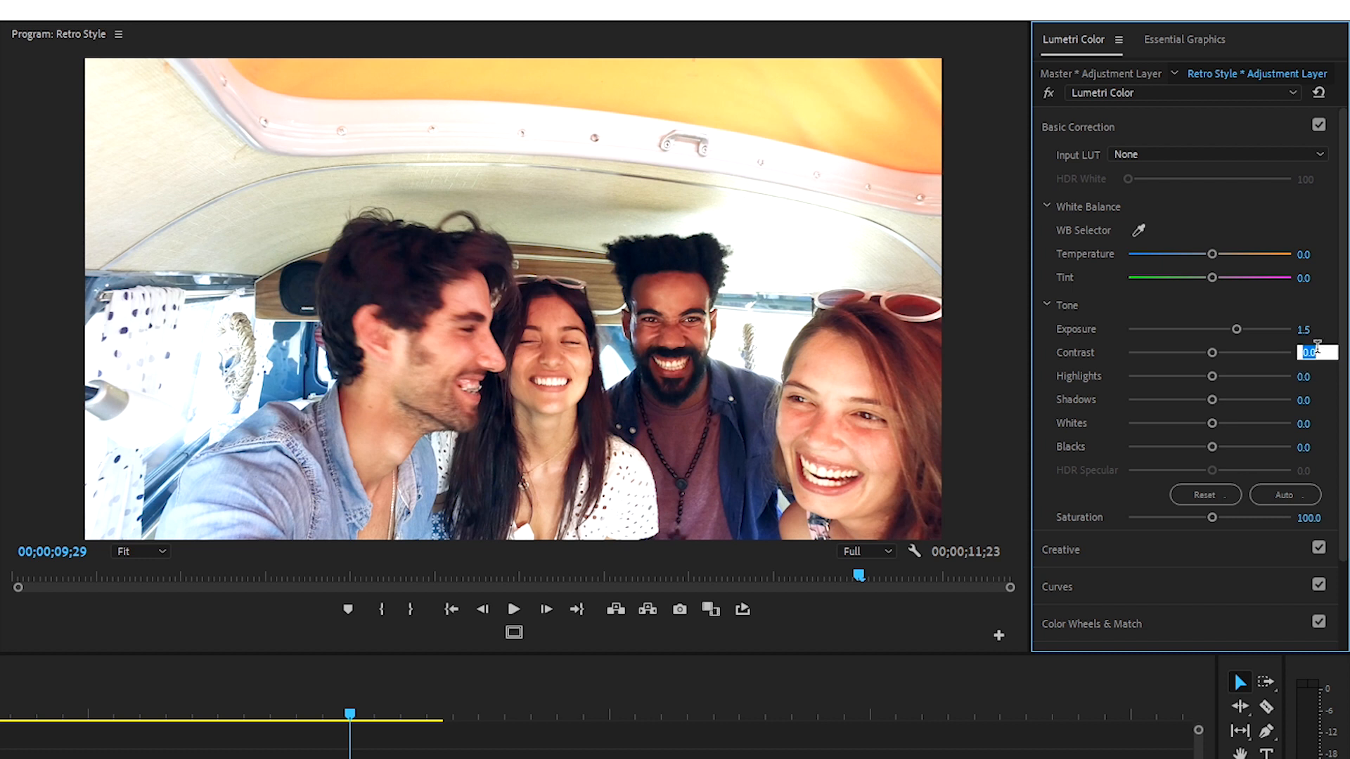
text(30.0)
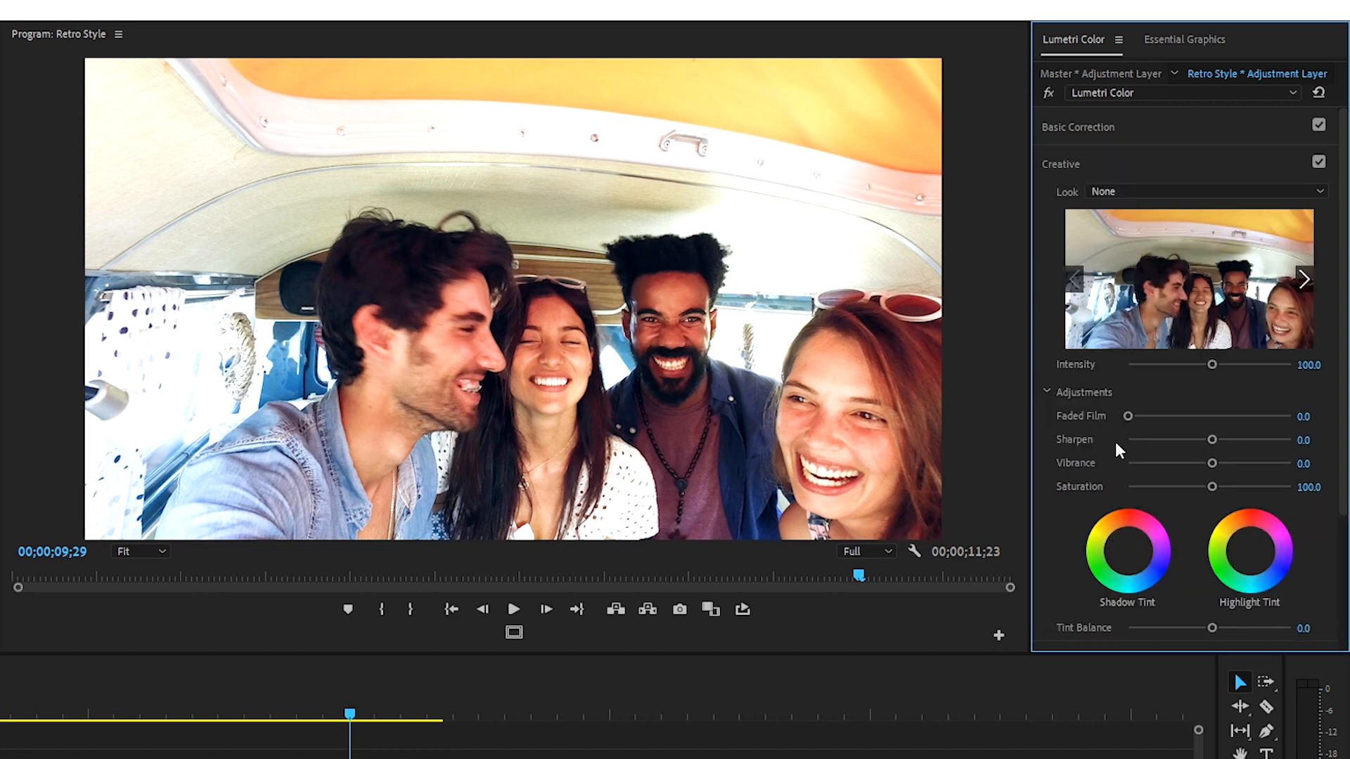
mouse_move(1277, 430)
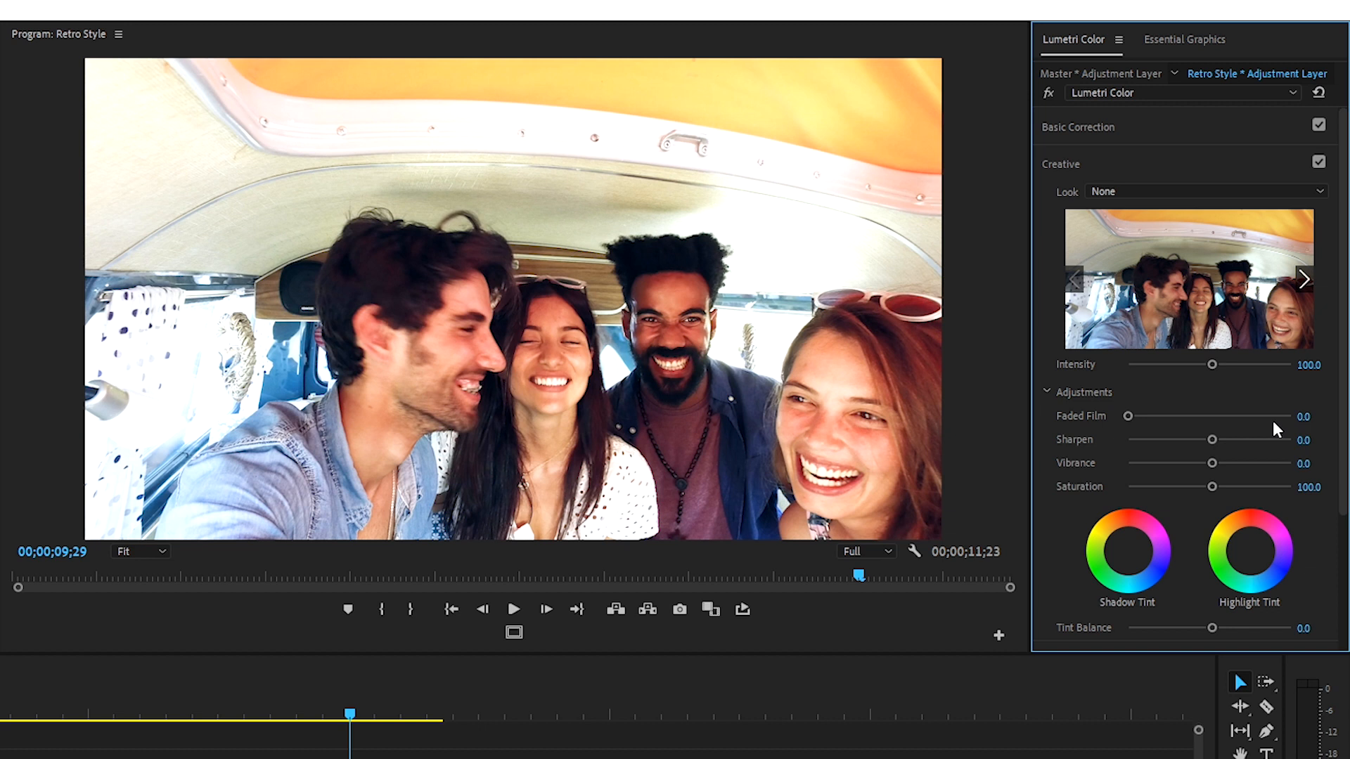
mouse_move(1298, 423)
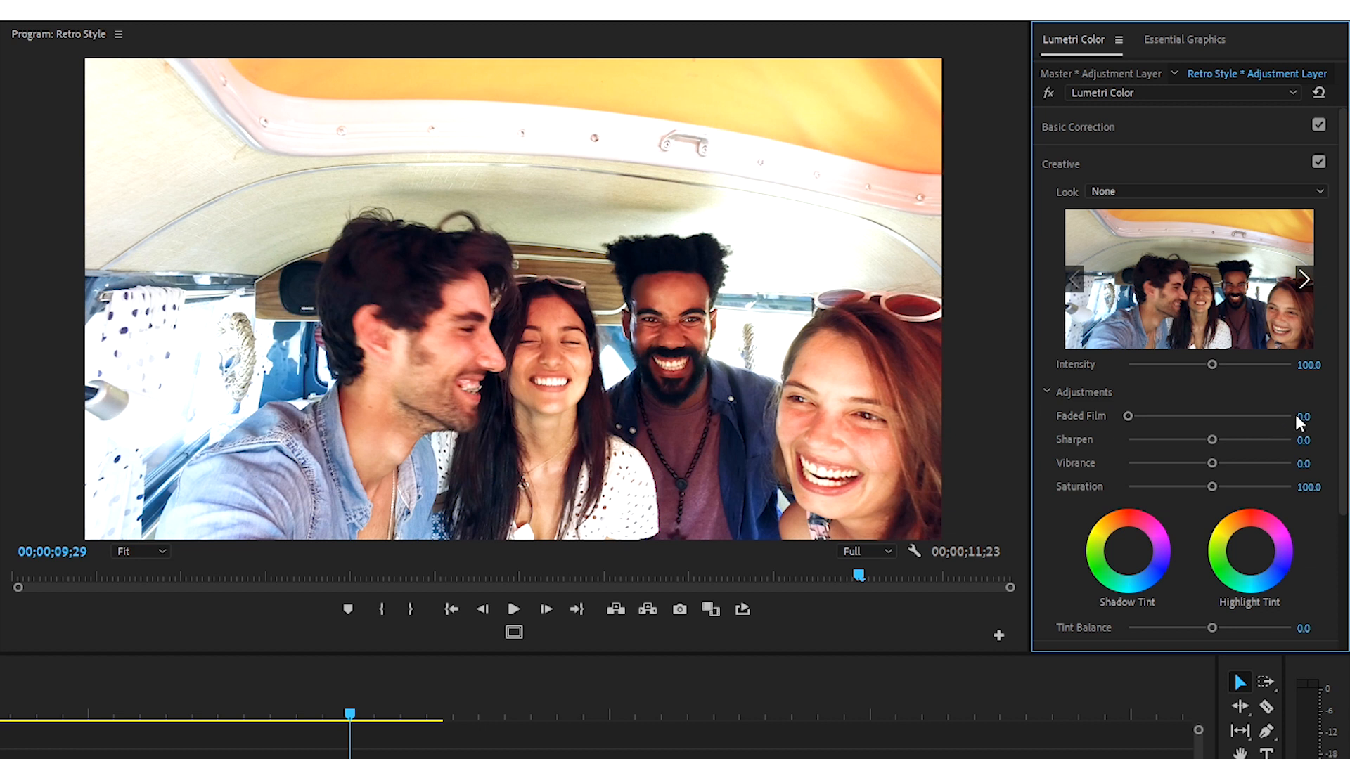
Raise the Creative Faded Film slider to 70 for a washed-out look
drag(1127, 416, 1246, 416)
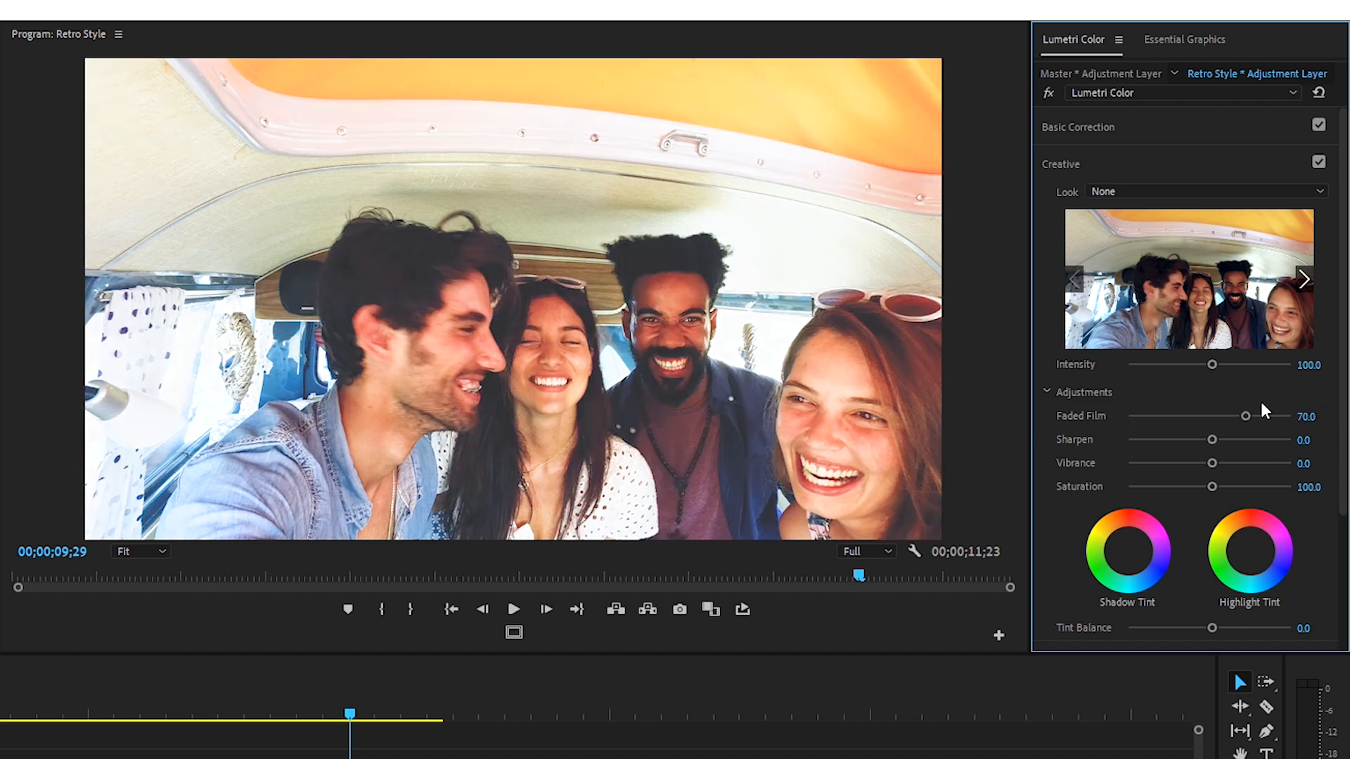
mouse_move(1249, 402)
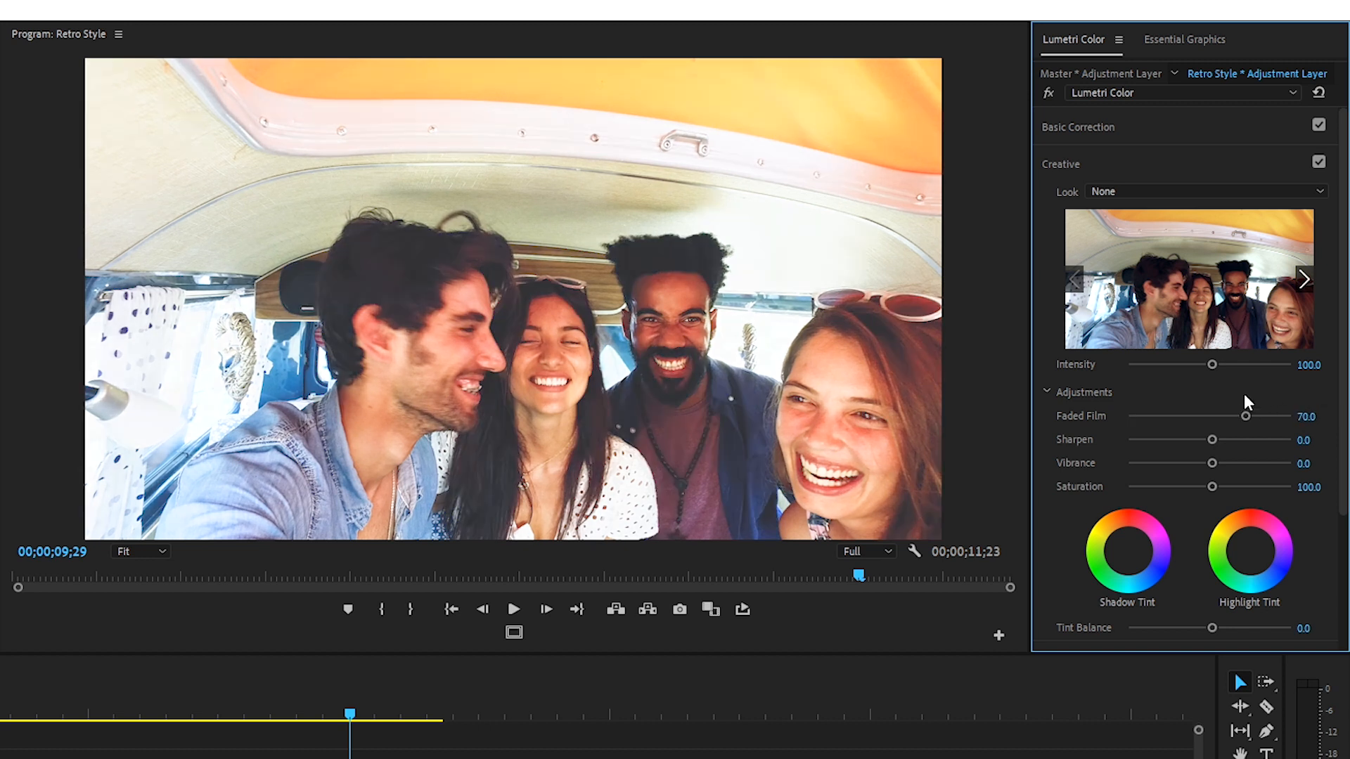
double_click(1306, 438)
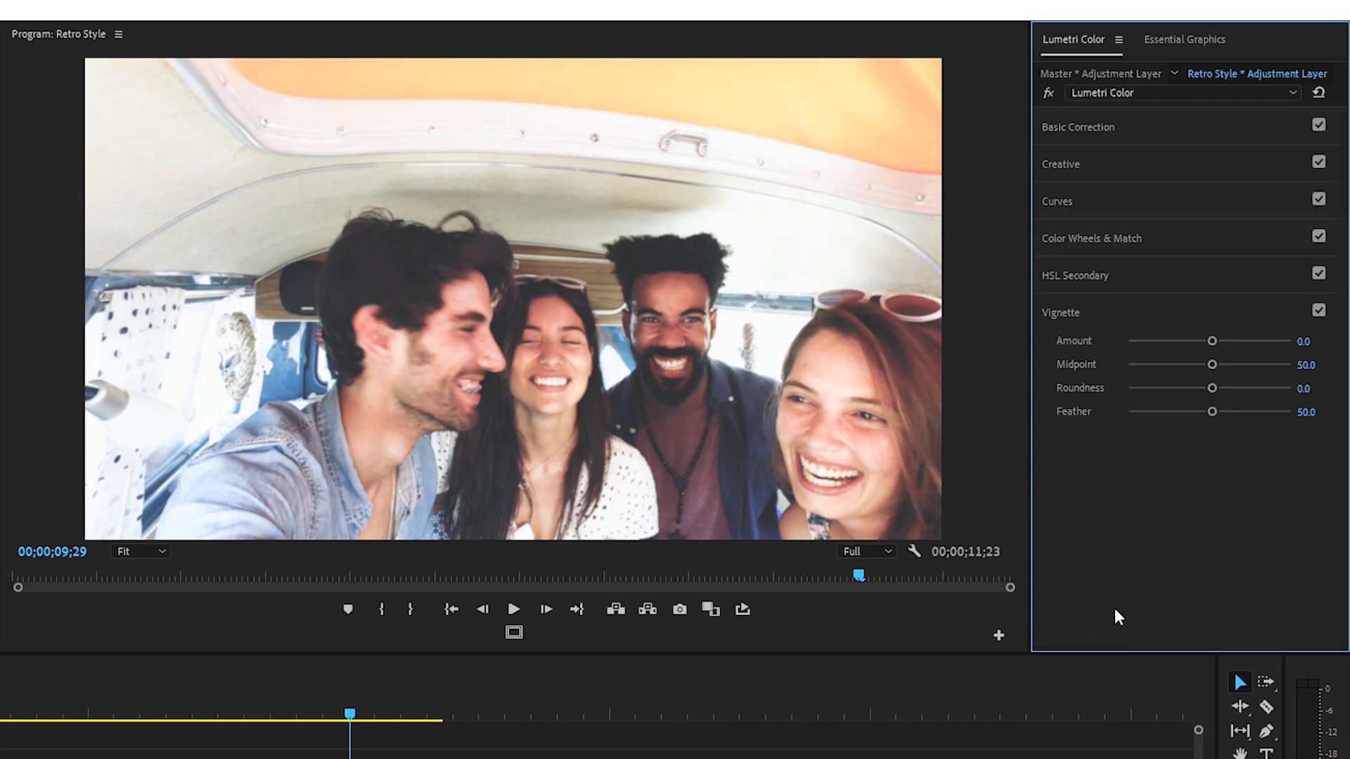
Set Vignette Amount -1.5 with Feather 100, toggling V2 output to compare
double_click(1303, 340)
text(-1.5)
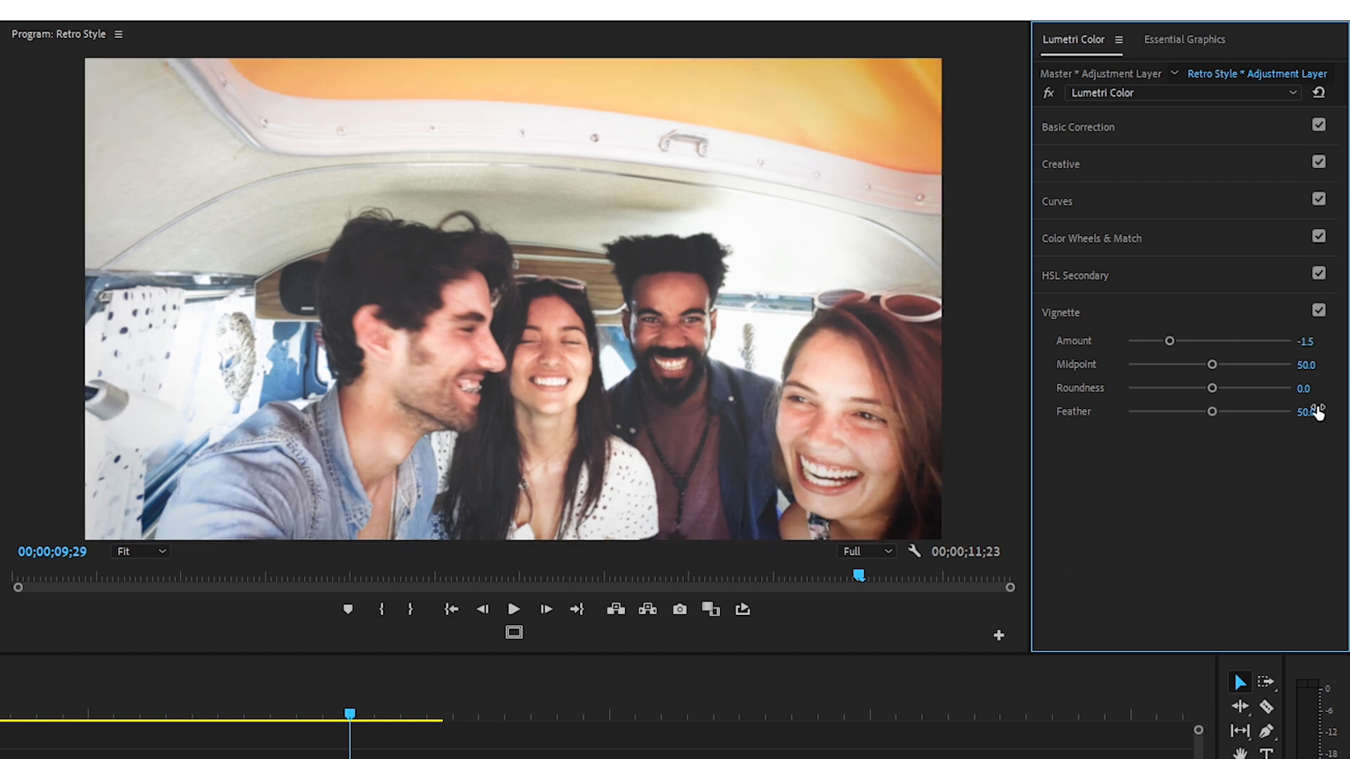
drag(1214, 412, 1289, 412)
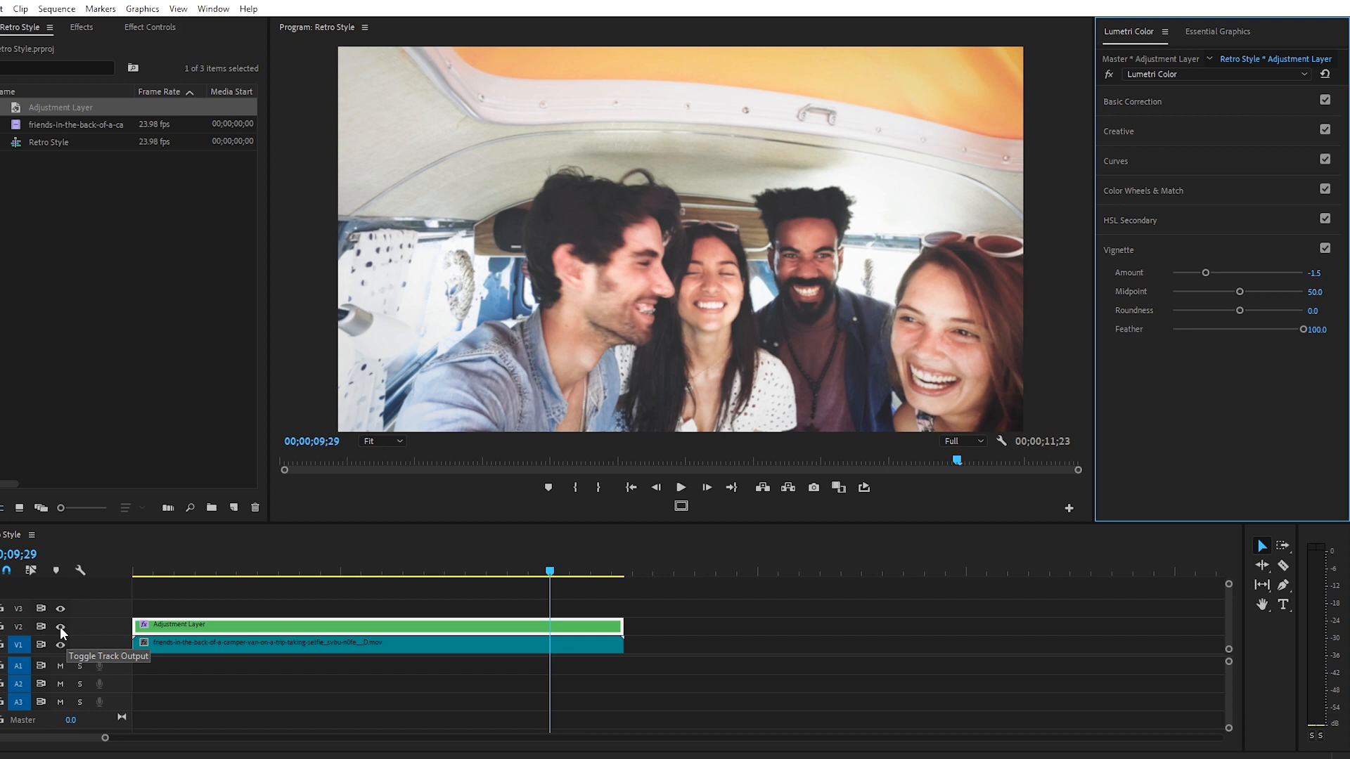
click(60, 626)
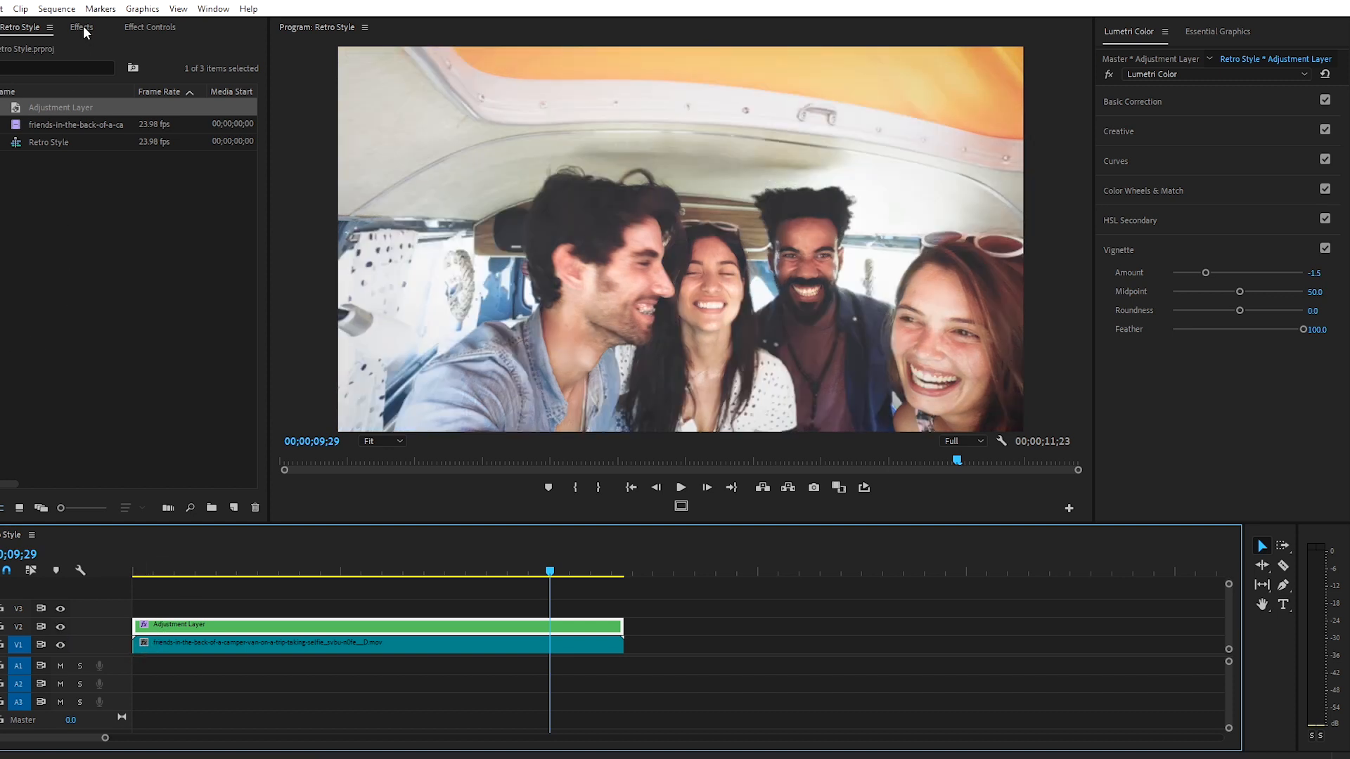
Find Noise under Noise & Grain and apply it to the adjustment layer
click(82, 27)
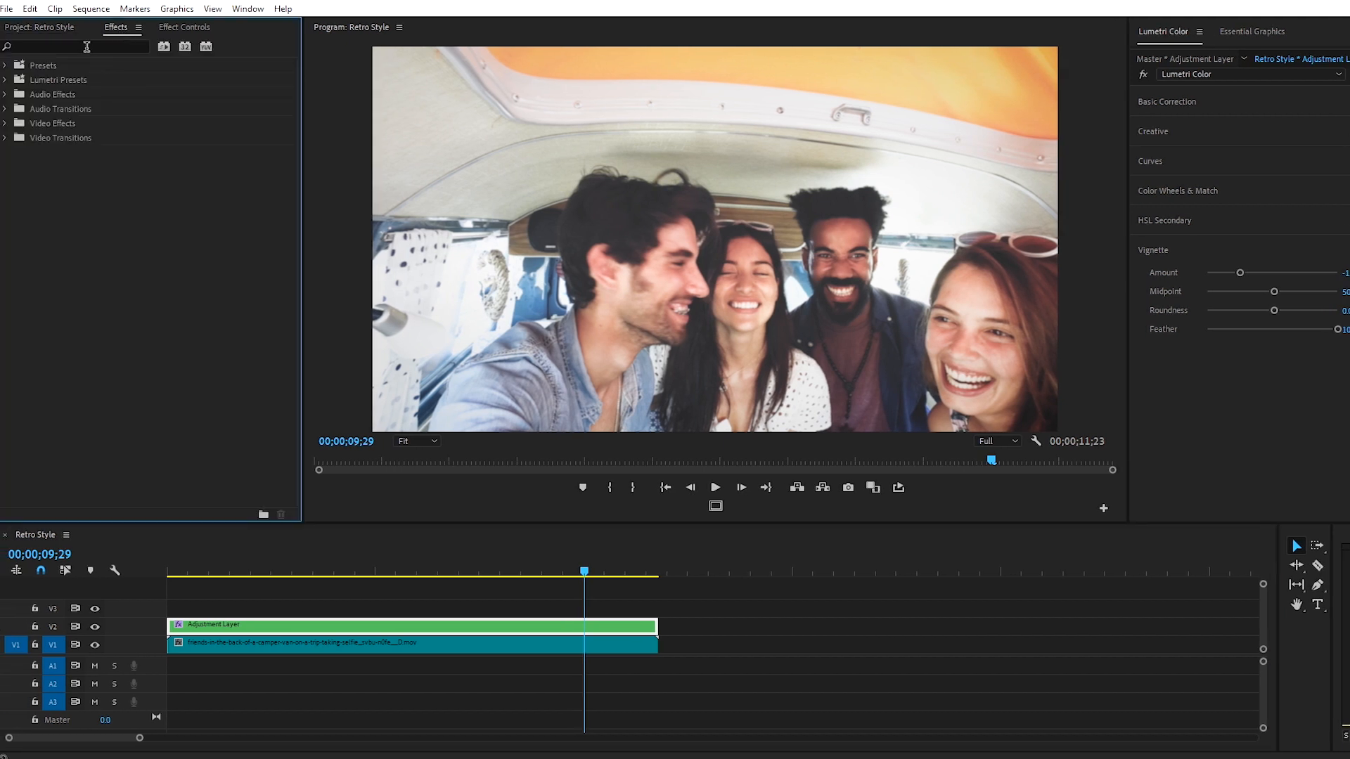
text(noise)
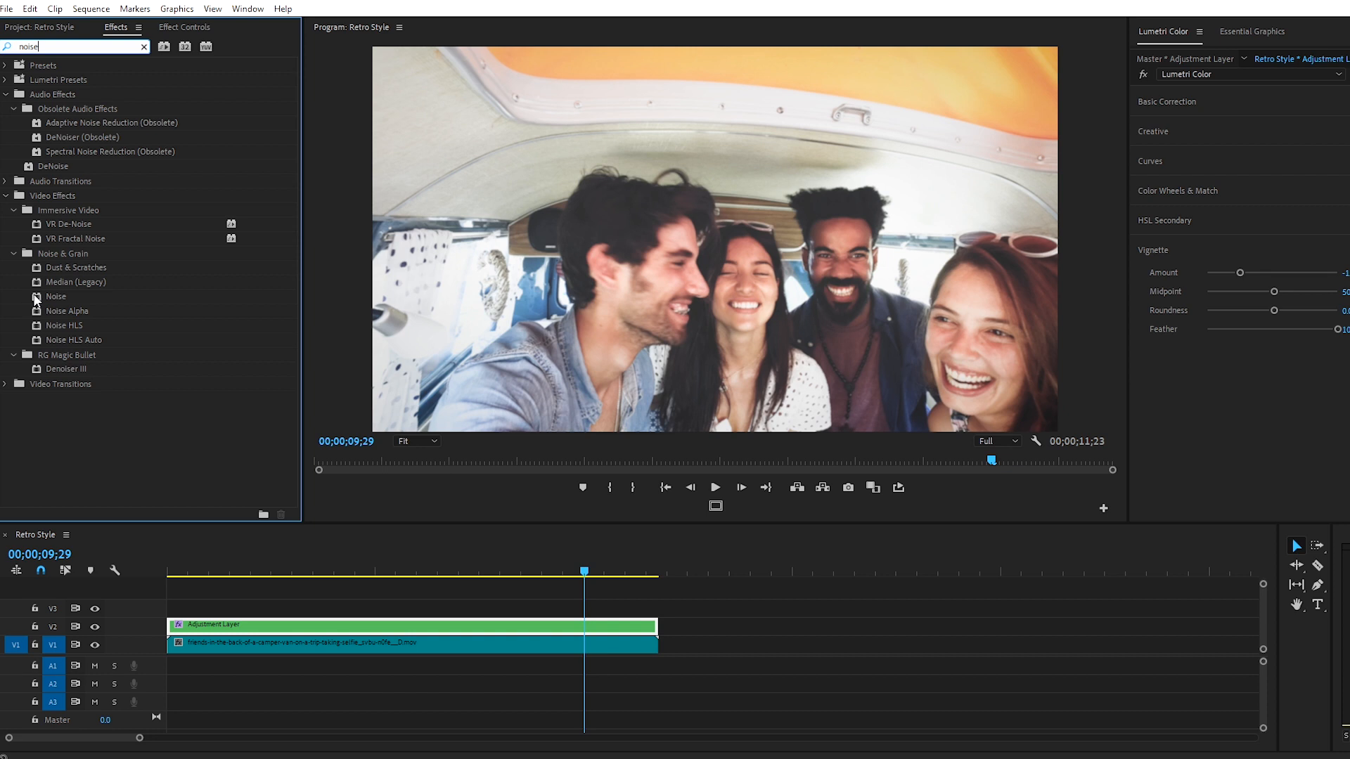
click(55, 297)
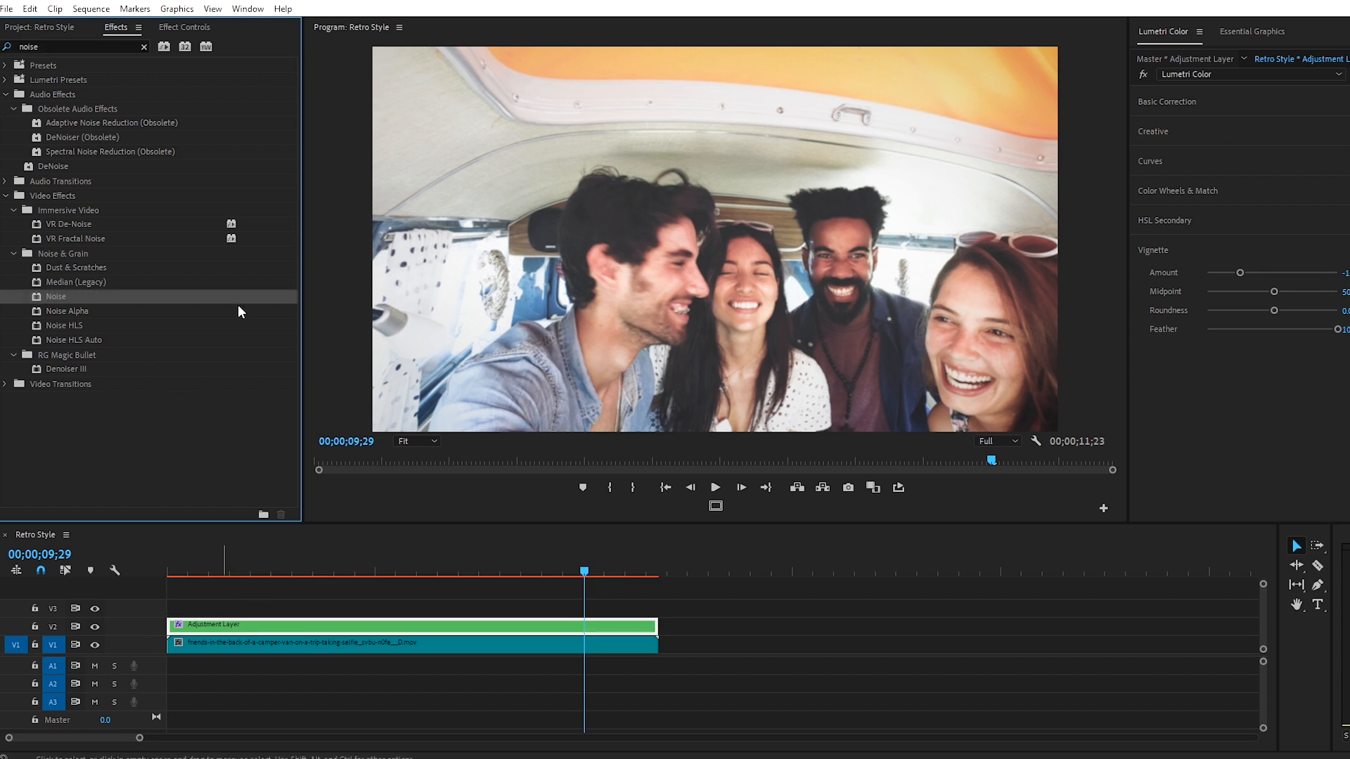
click(184, 27)
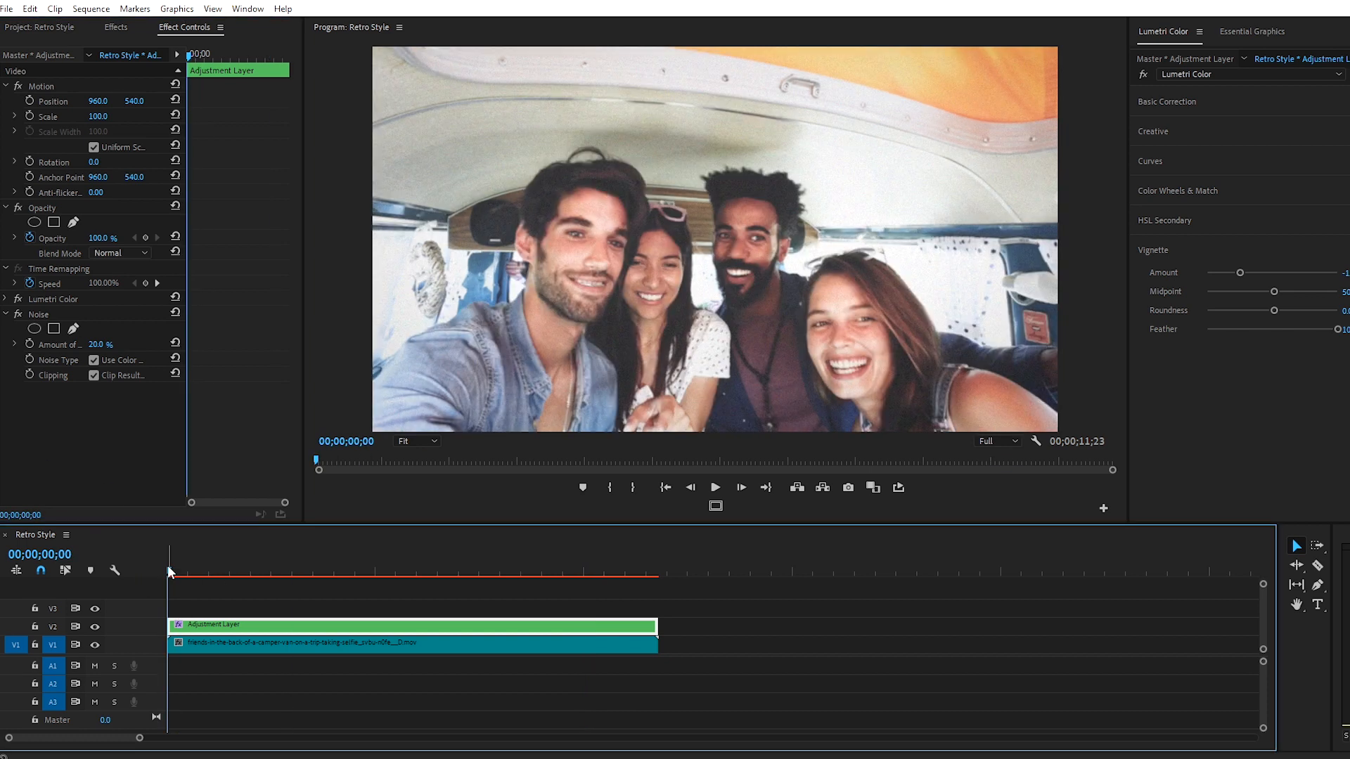
Apply Wave Warp with square waves, width 1000, pinned on all edges
click(113, 27)
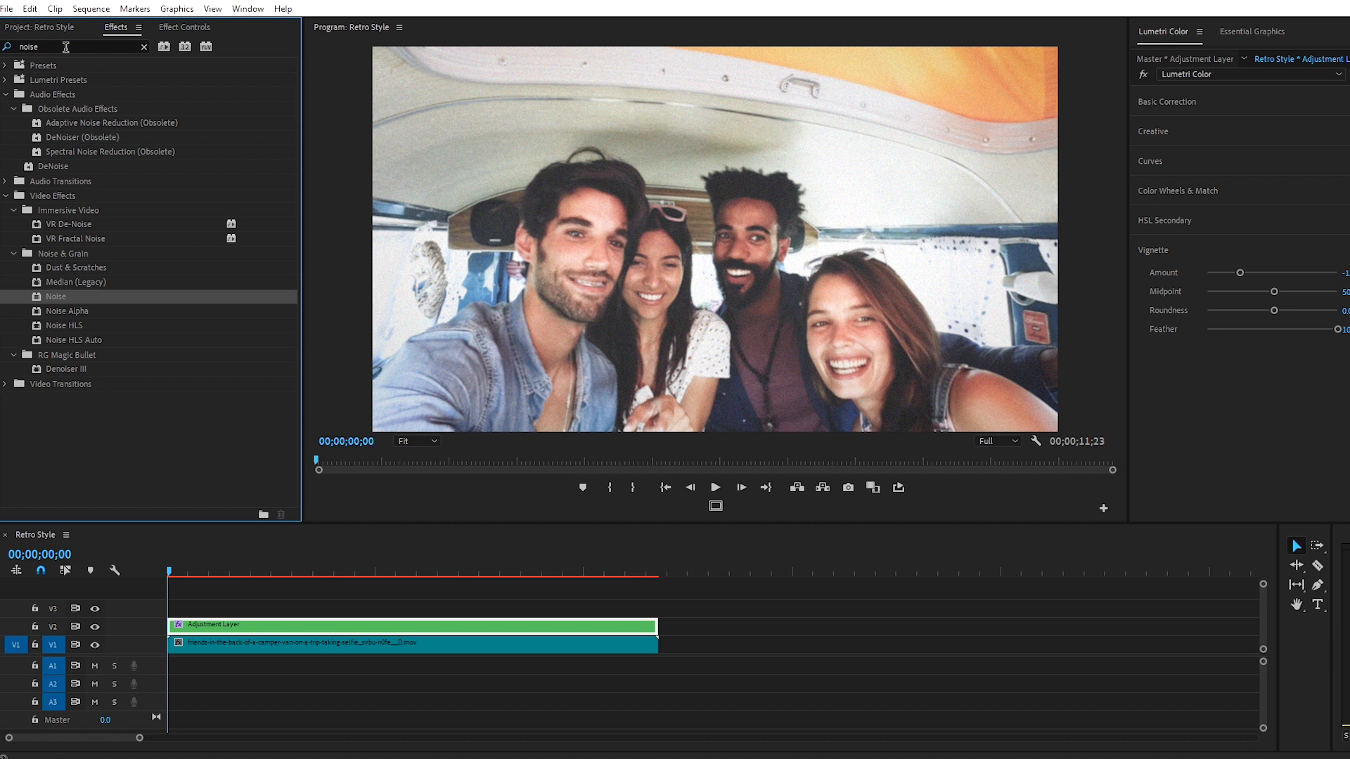
text(wa)
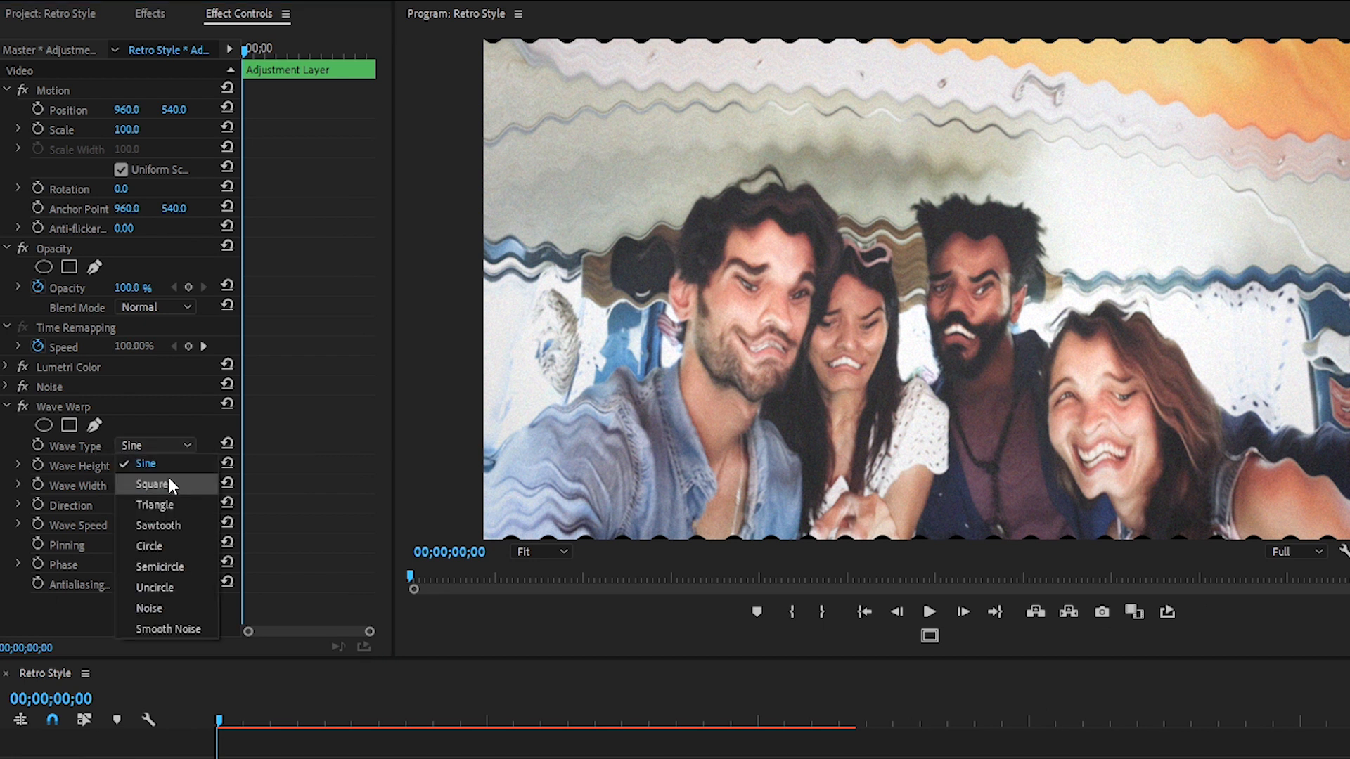
click(152, 483)
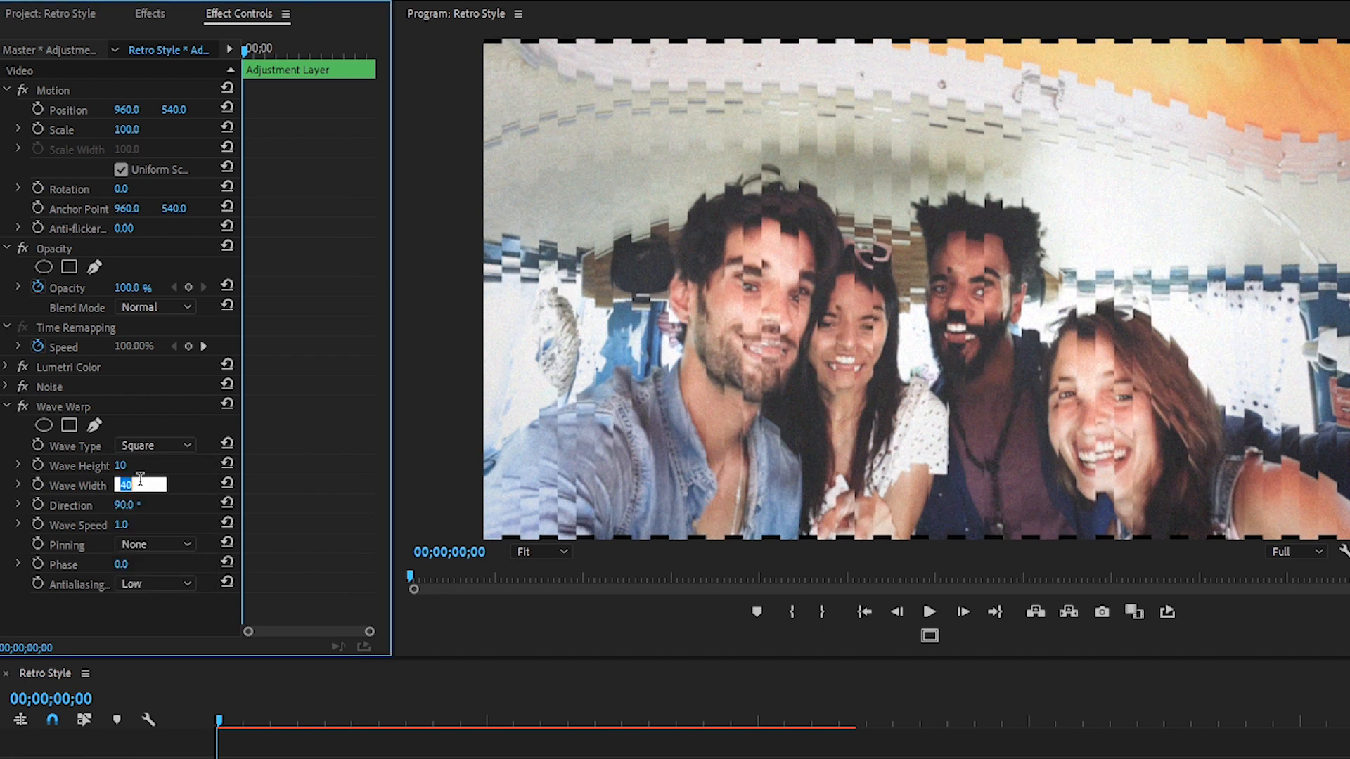
text(1000)
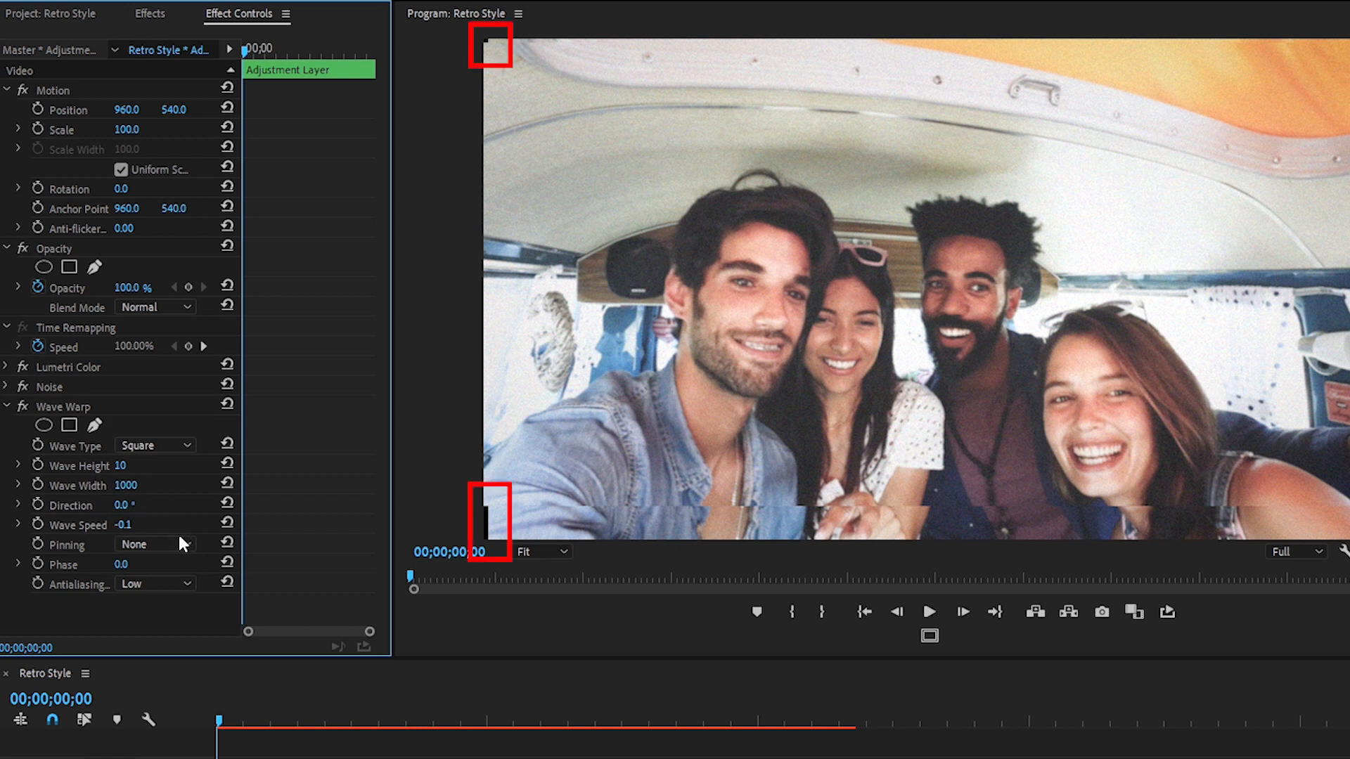
click(155, 544)
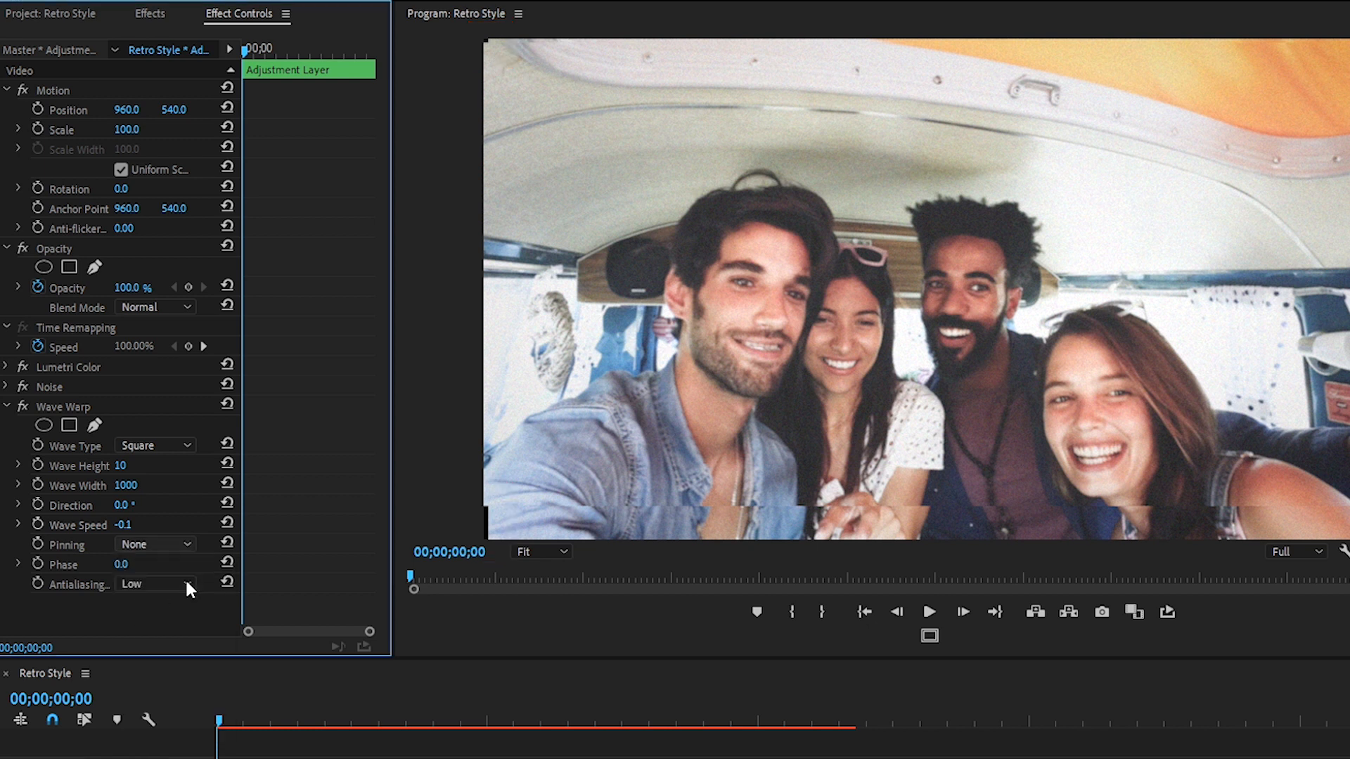
click(154, 544)
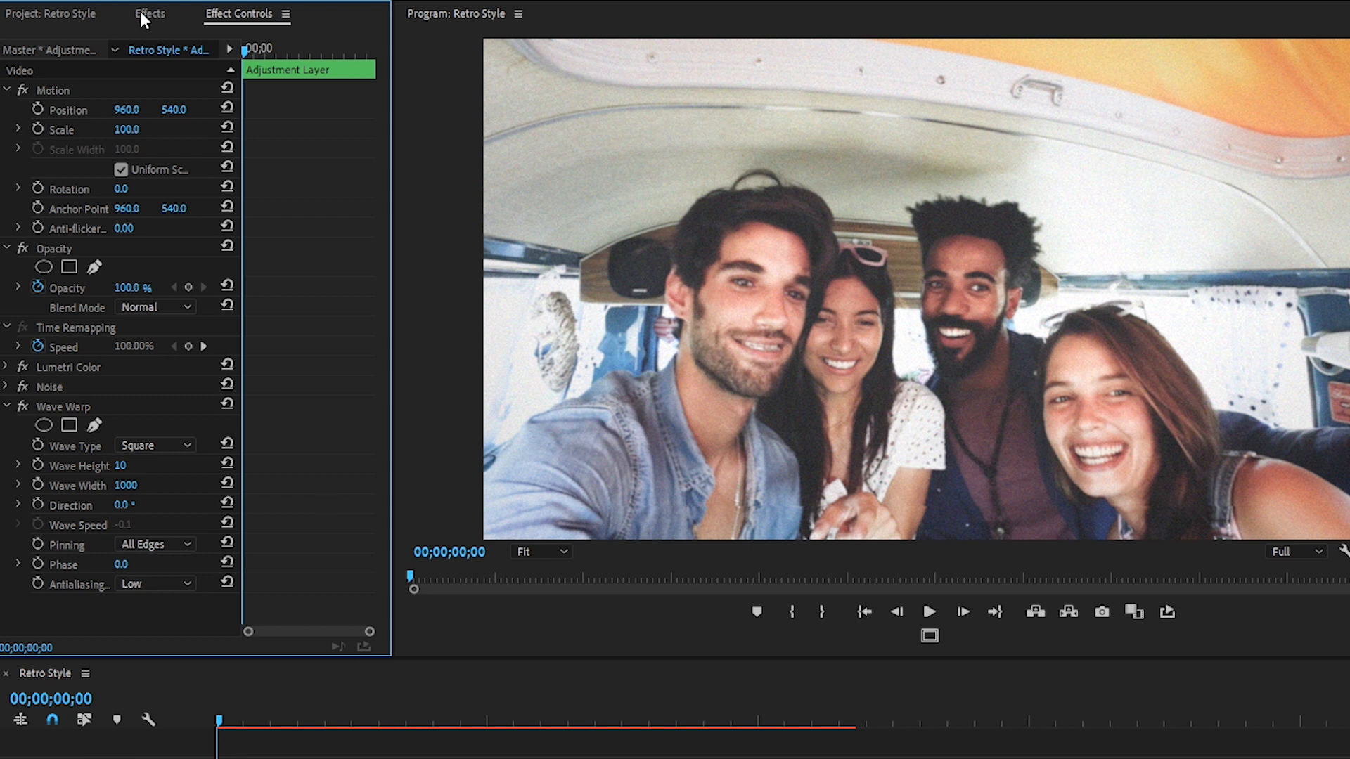
Apply Generate > Ramp and set its start colour to an orange tone
click(149, 14)
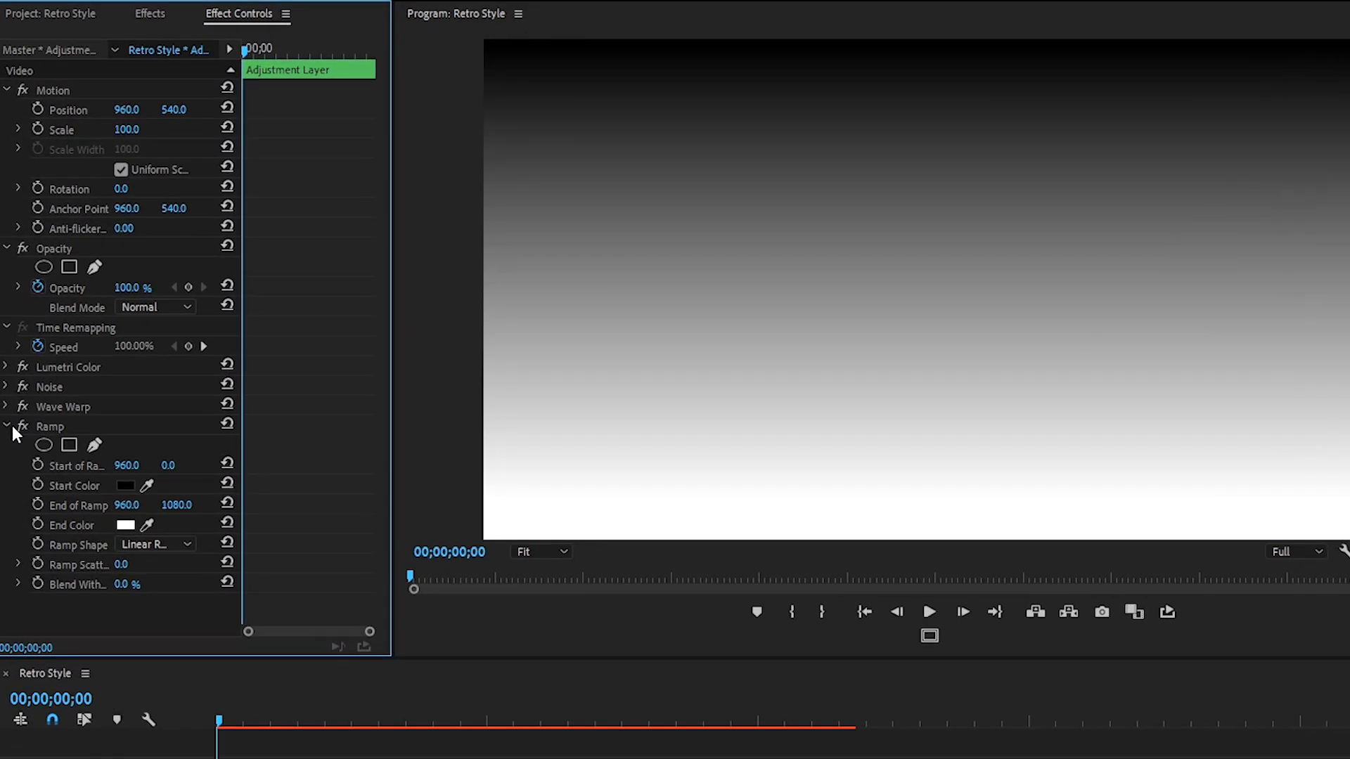
click(125, 485)
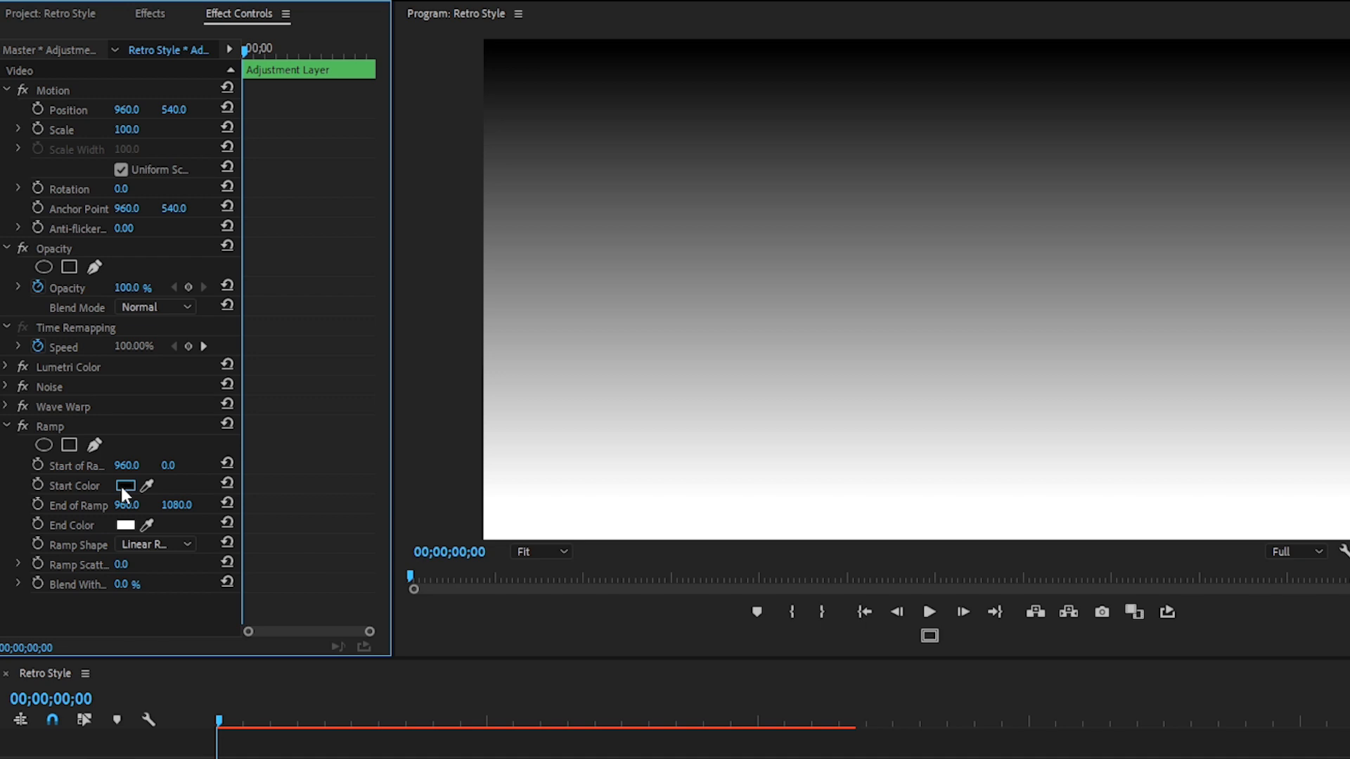
click(125, 485)
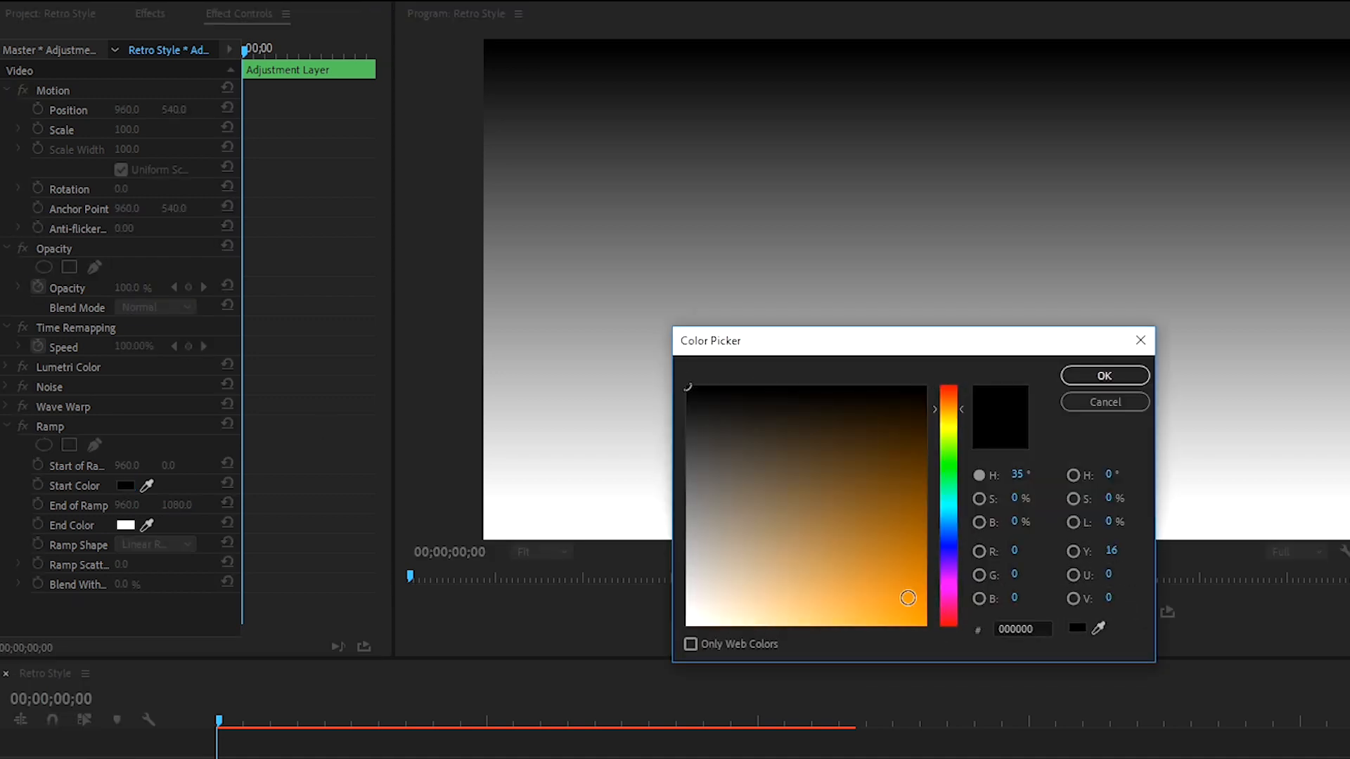
click(1105, 375)
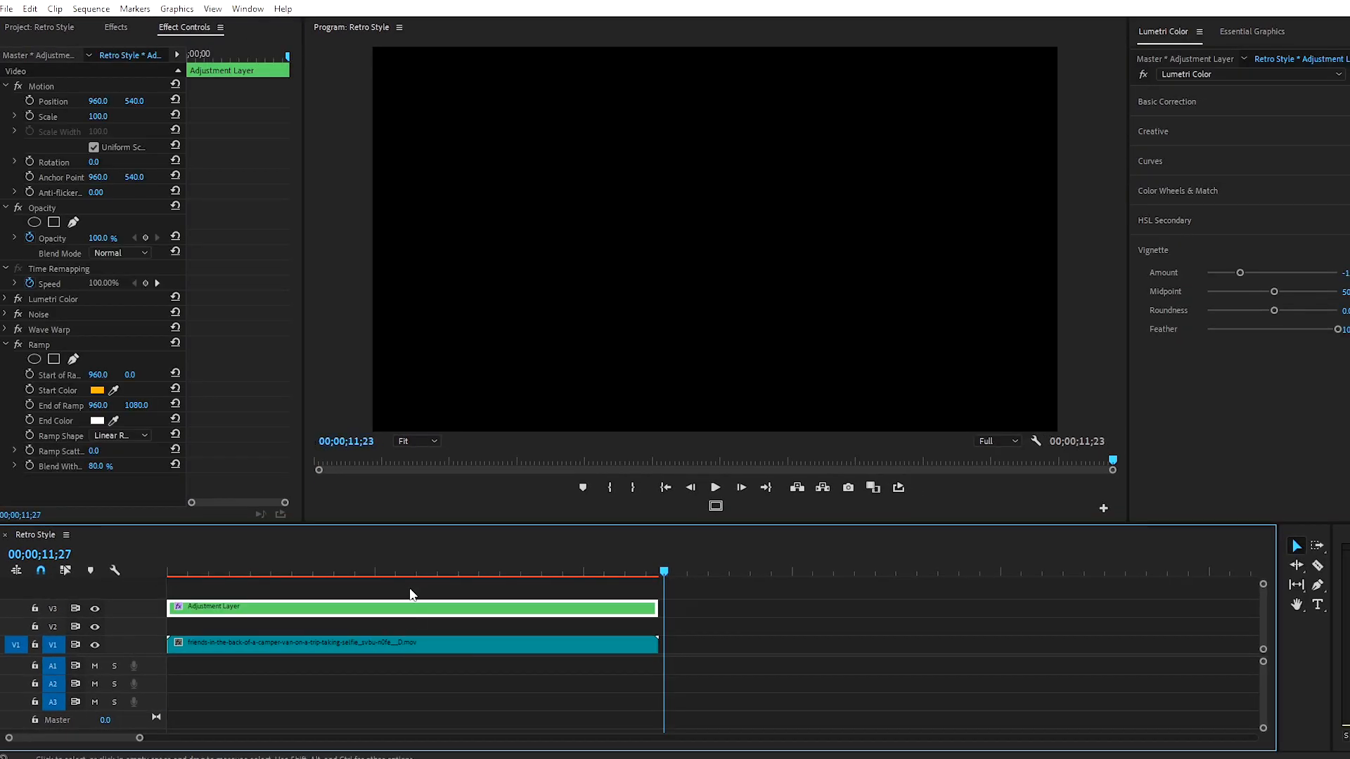
Type the date '10. 29. 1896' on the frame and set its fill to white
click(334, 569)
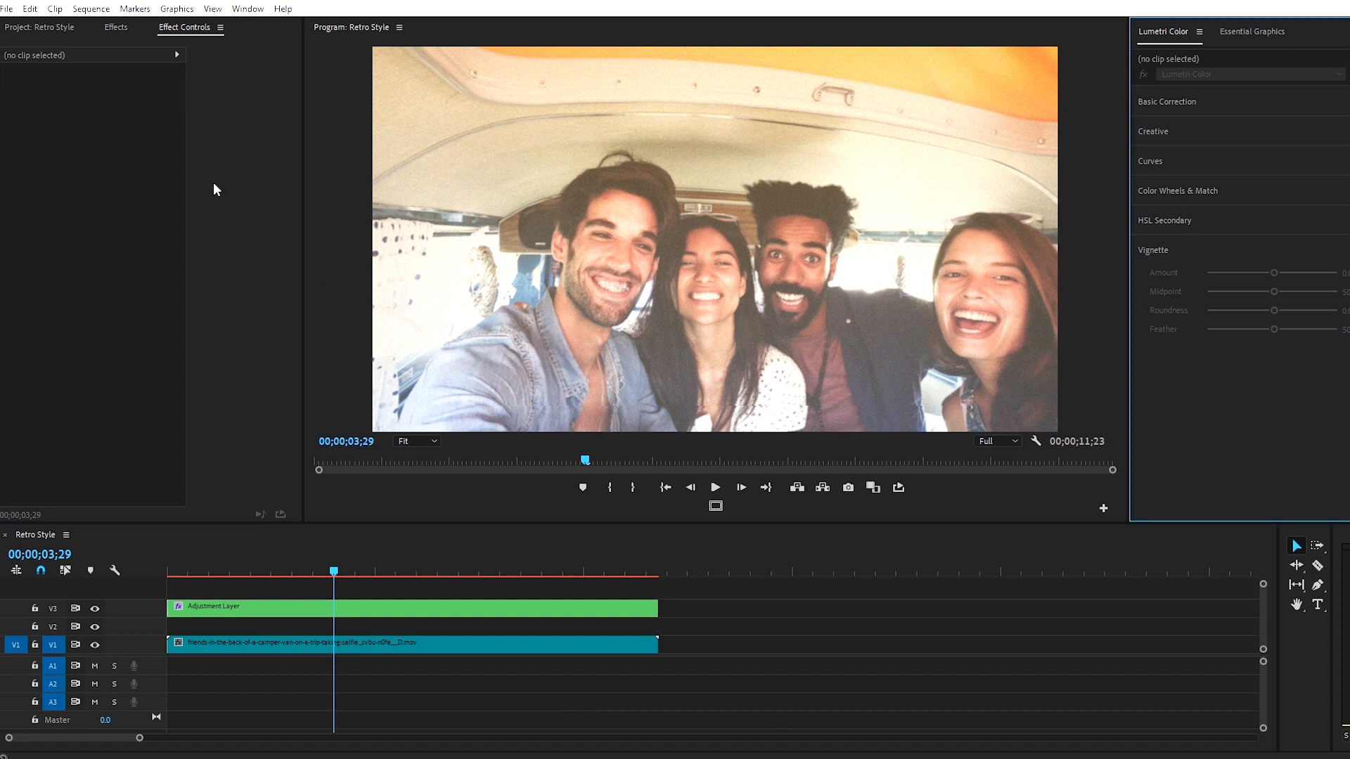
click(248, 9)
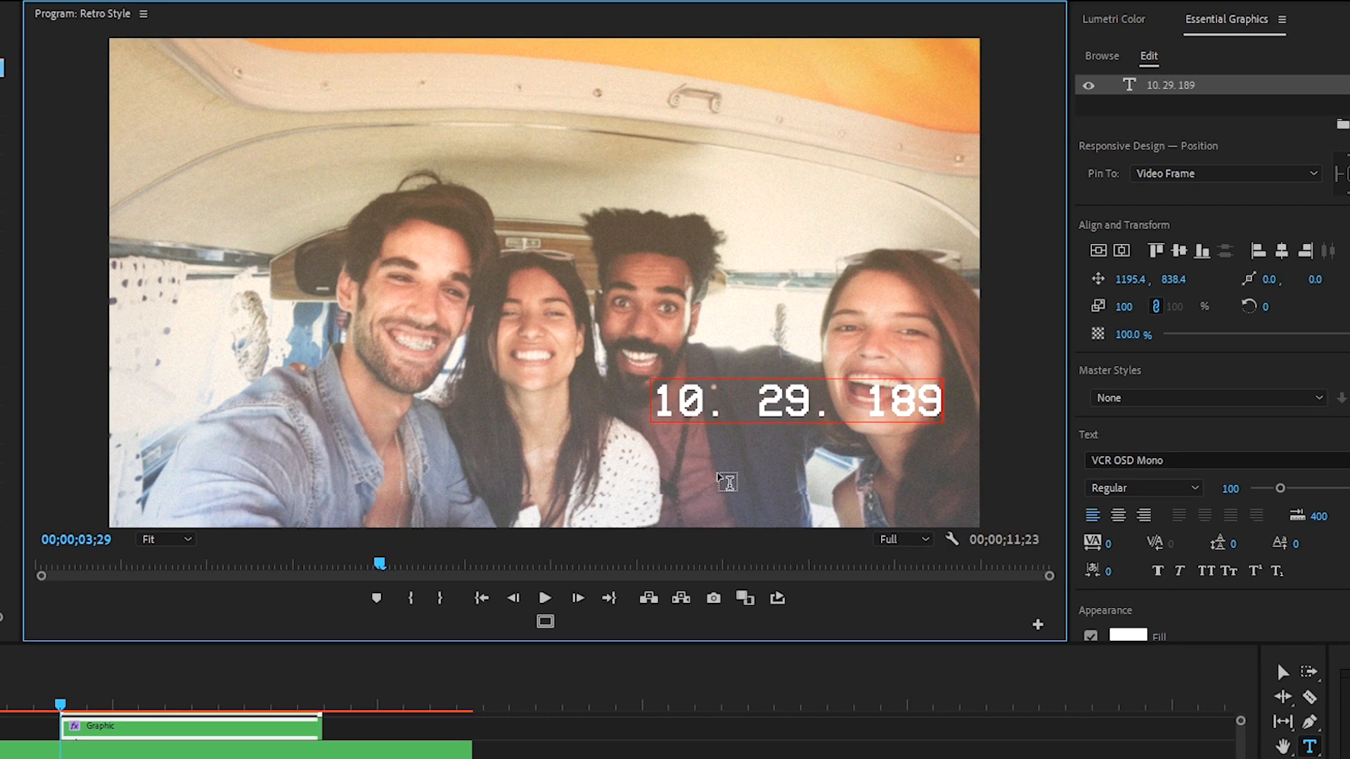
text(6)
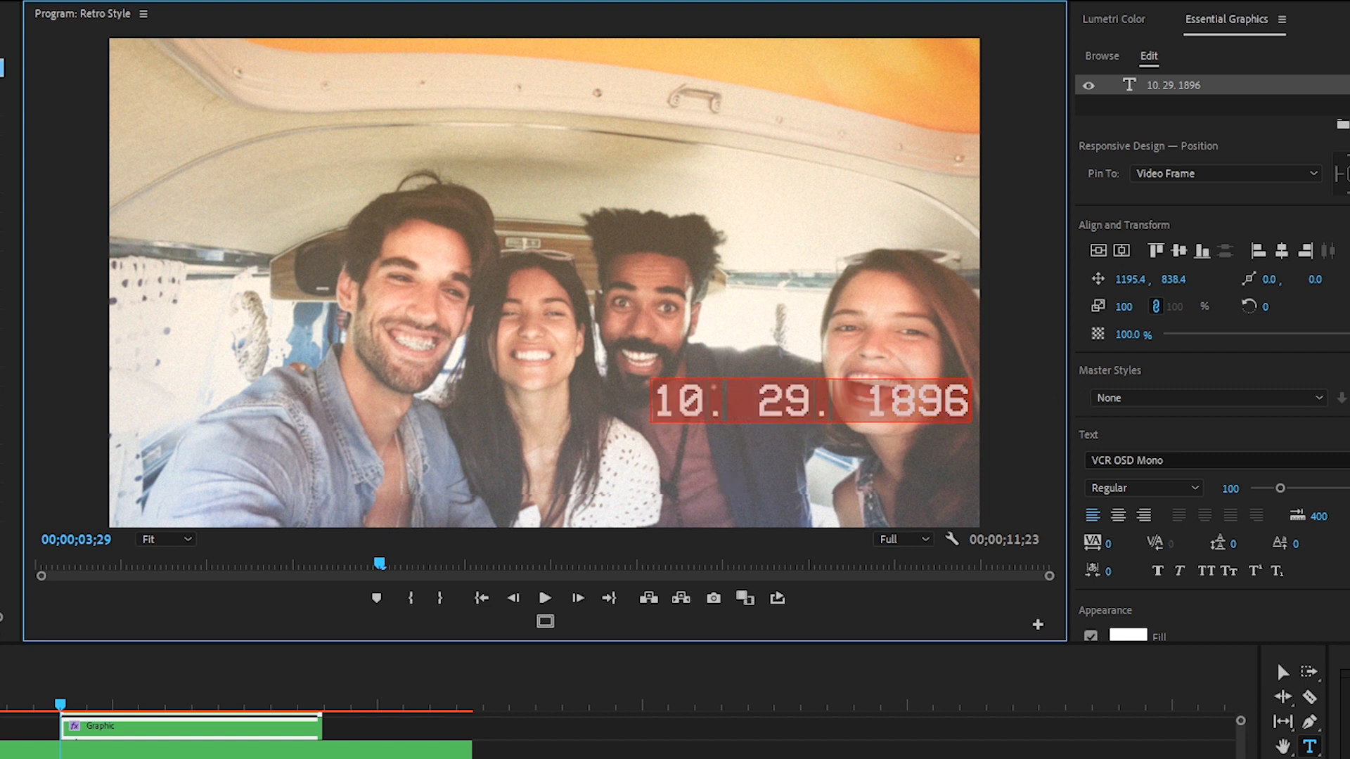
scroll(down, 3)
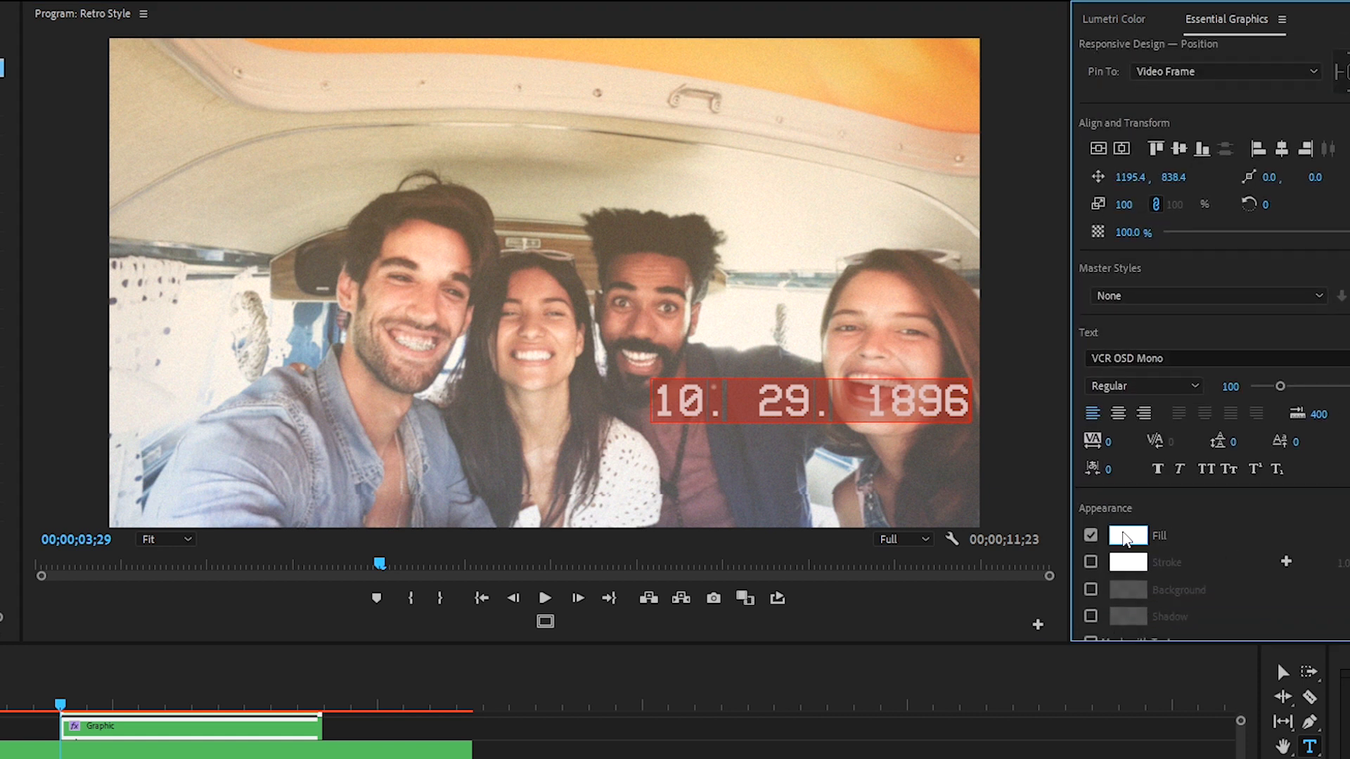
click(1126, 534)
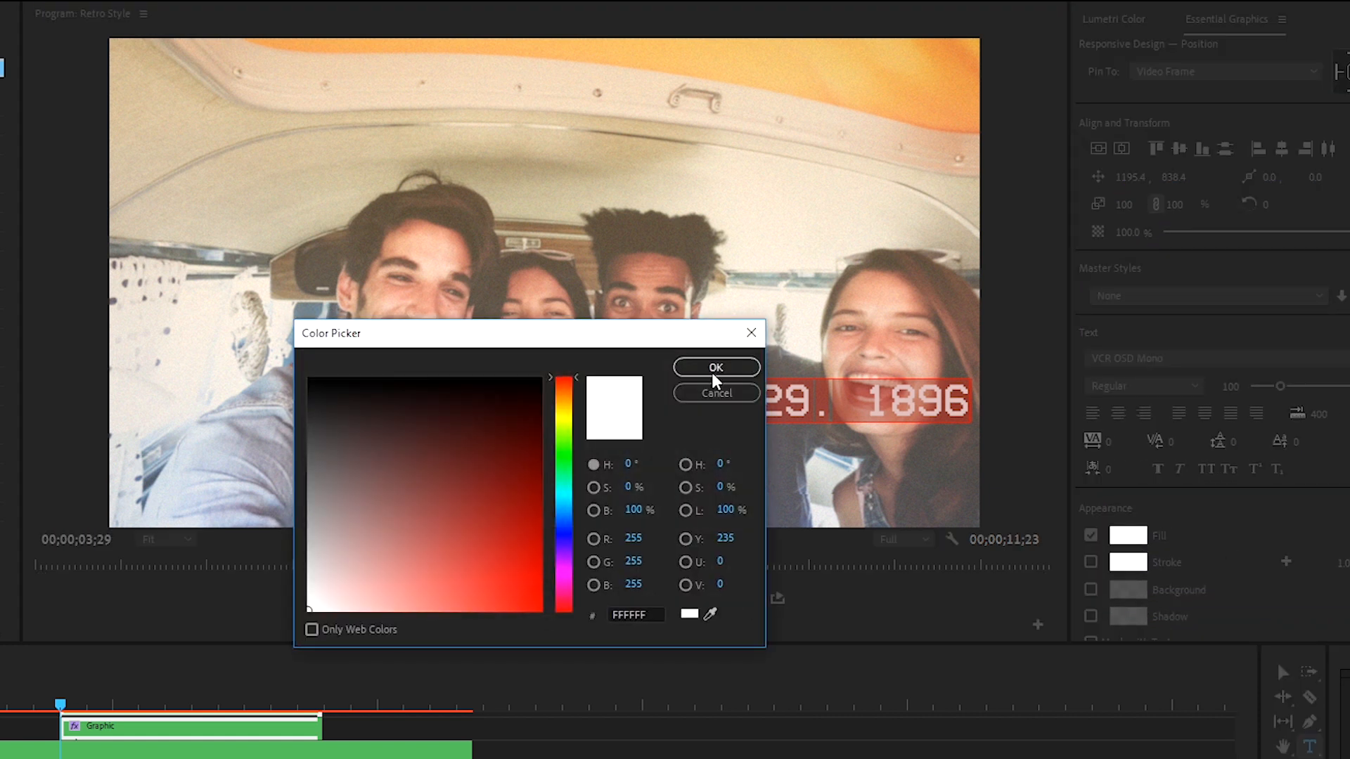
click(716, 367)
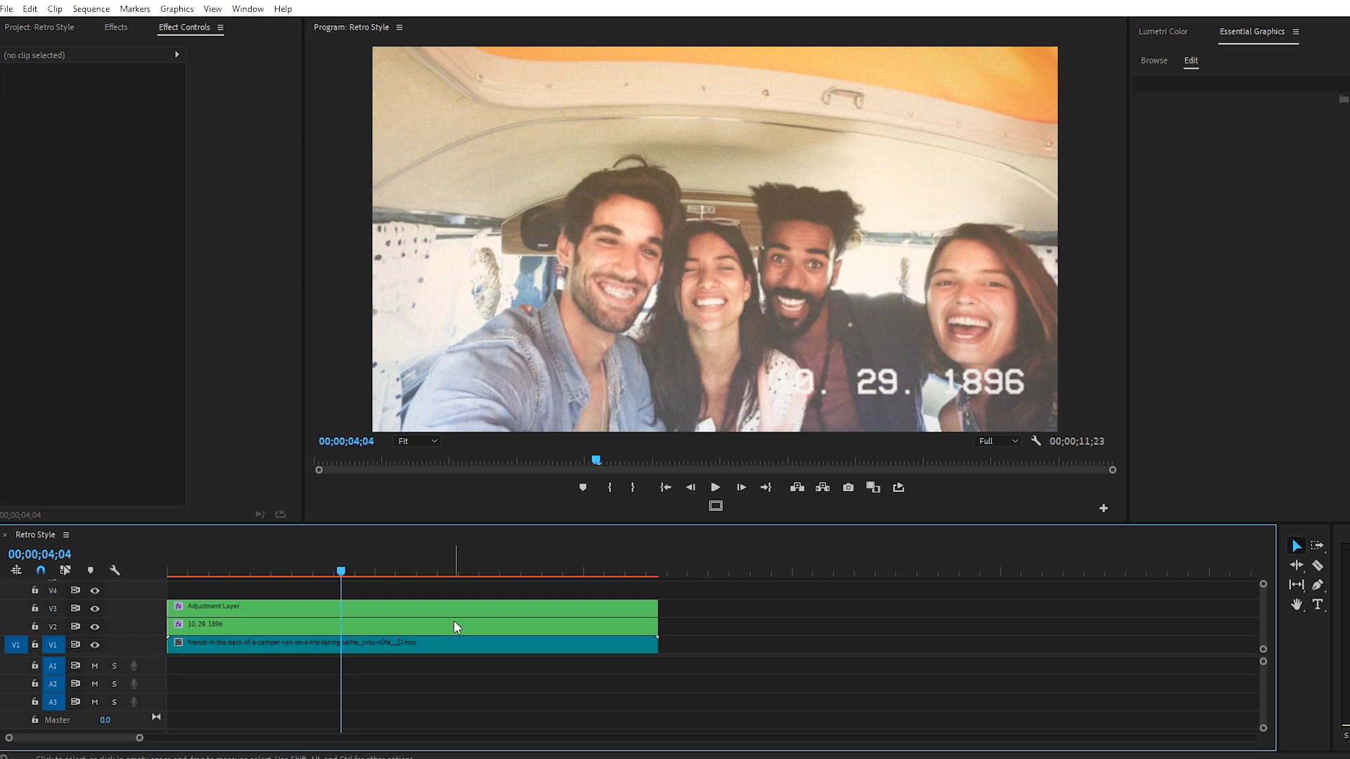
Apply Posterize Time to the adjustment layer and edit its Frame Rate value
click(114, 26)
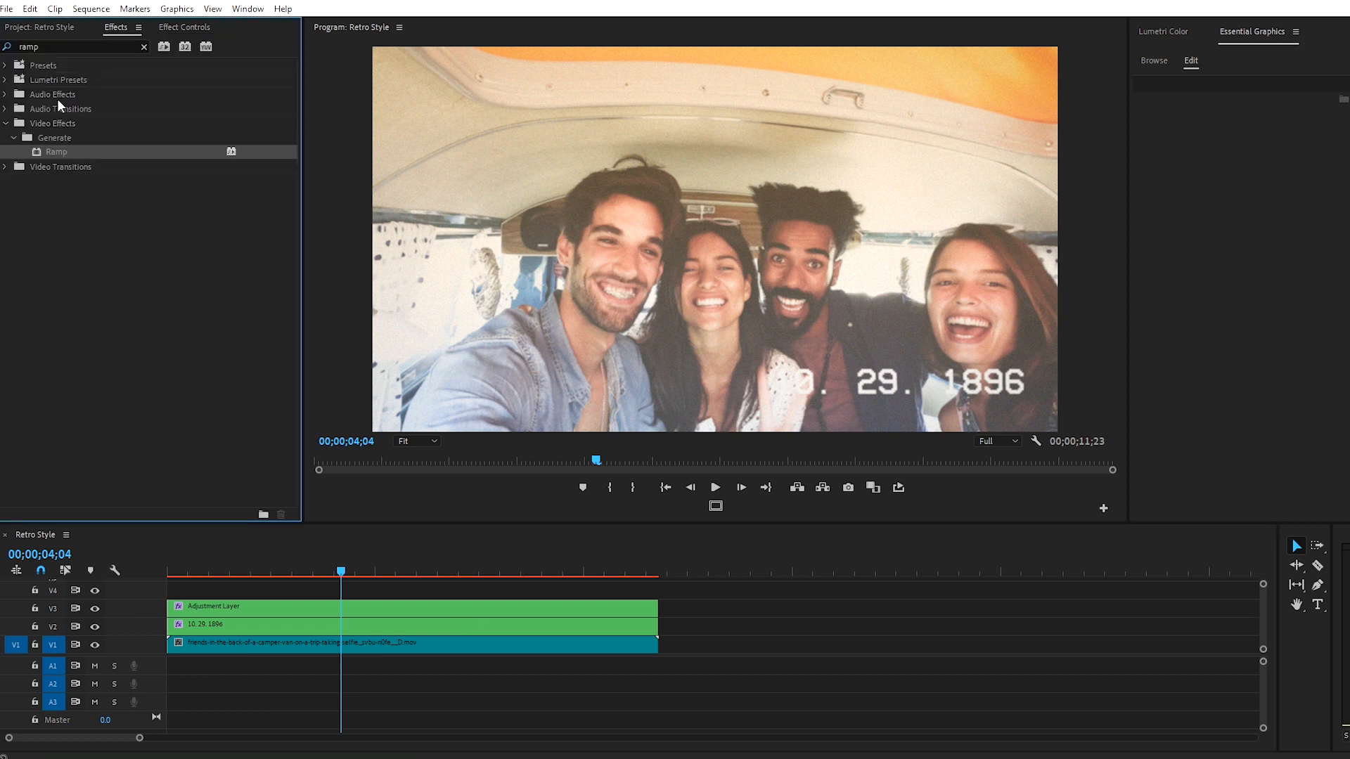
text(posteri)
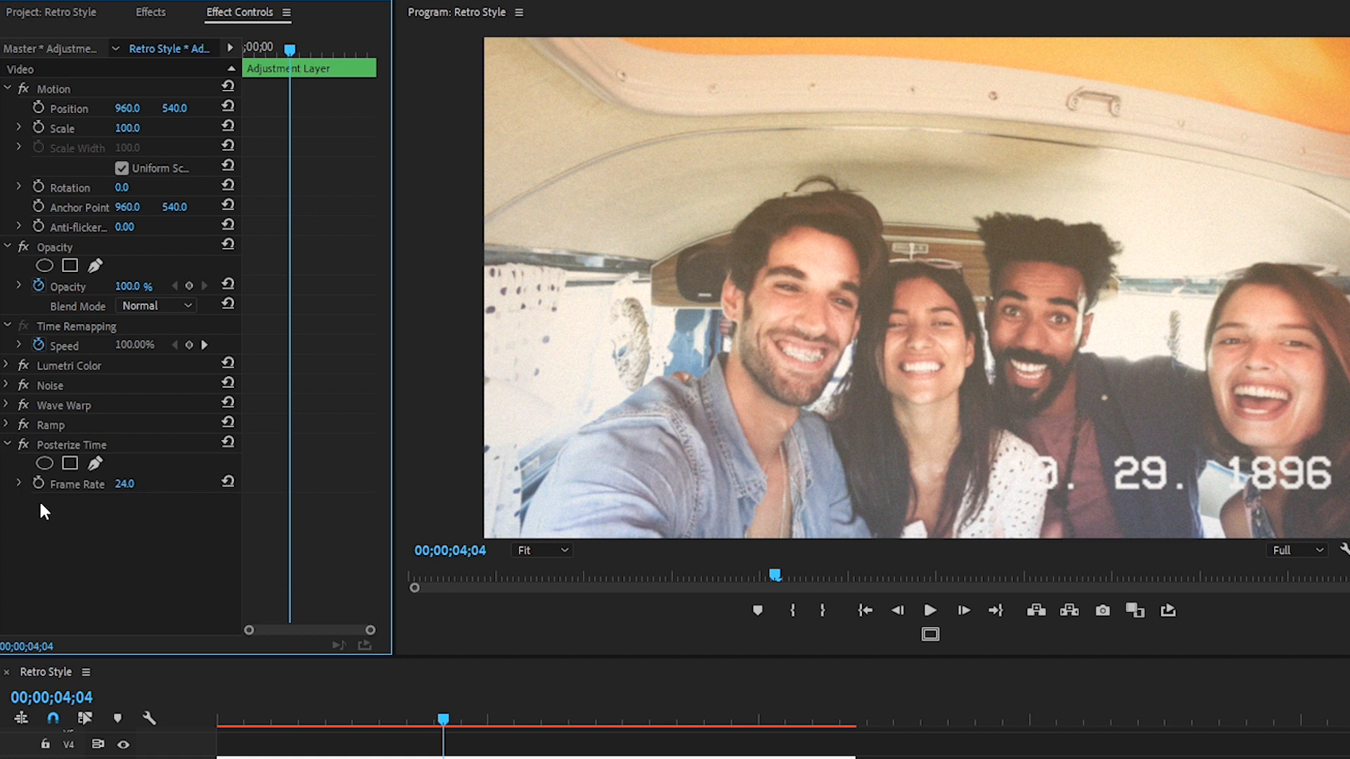
double_click(126, 482)
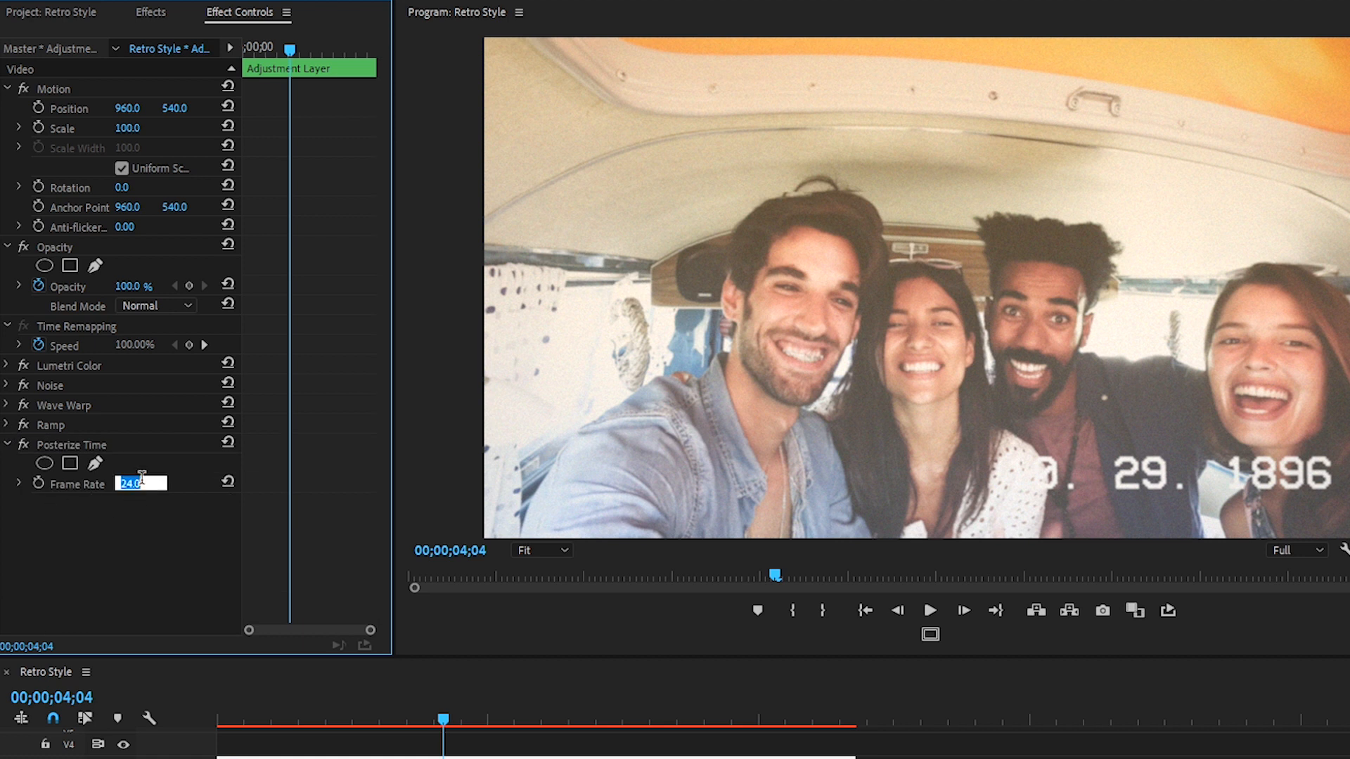